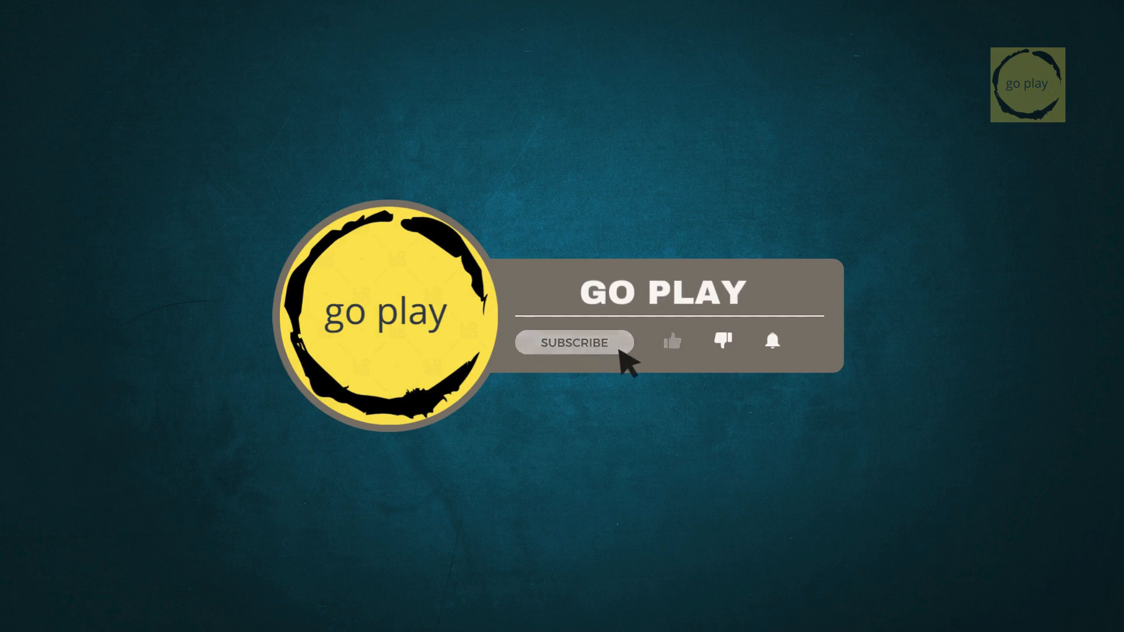
- Let the go play intro run until the Switch home menu appears
click(573, 342)
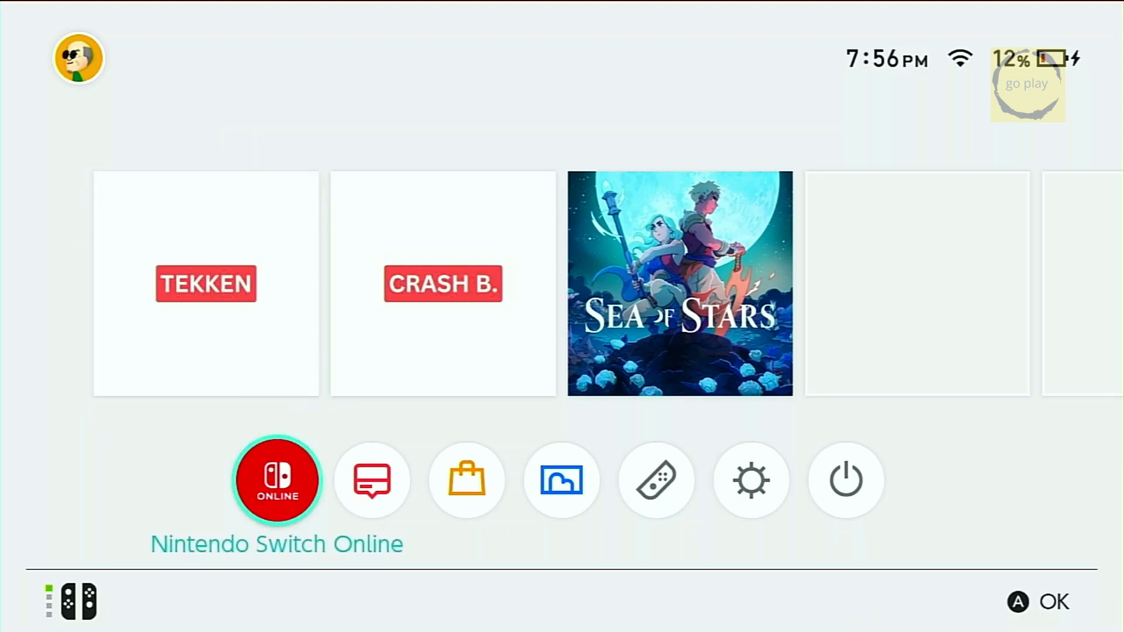
- Connect the console to the saved Wi-Fi network via System Settings > Internet and confirm success
click(748, 479)
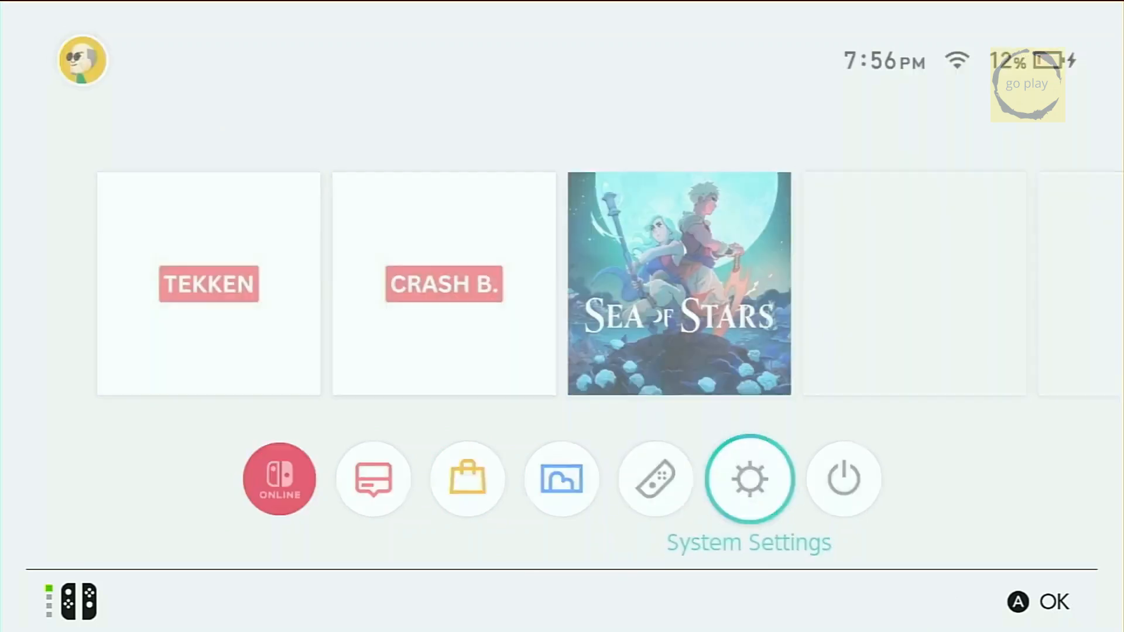
click(749, 478)
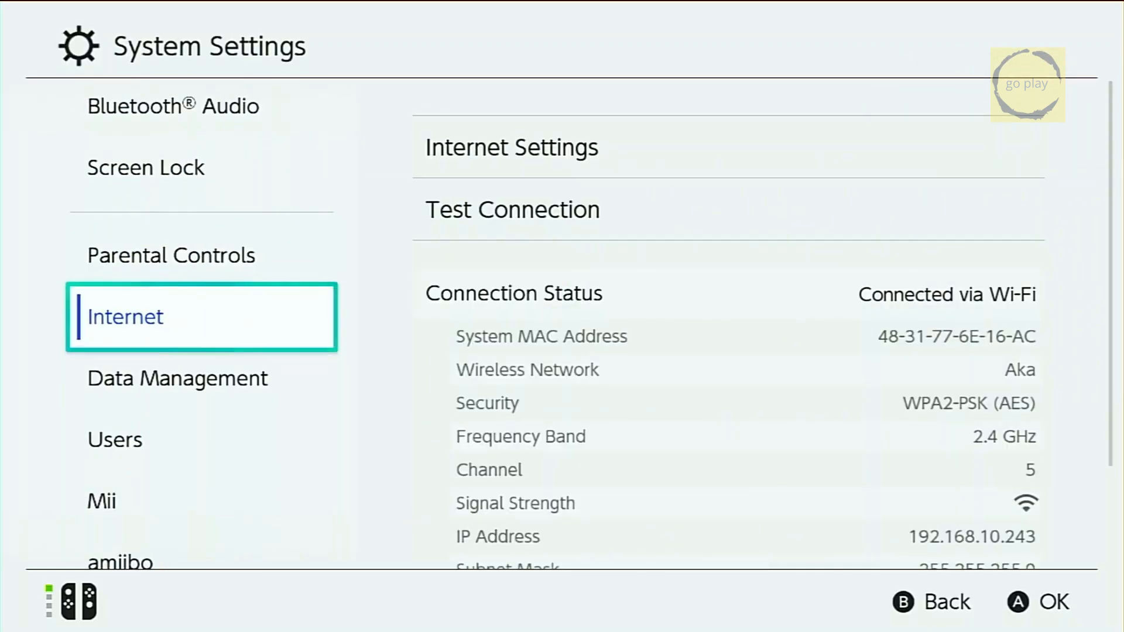
click(511, 147)
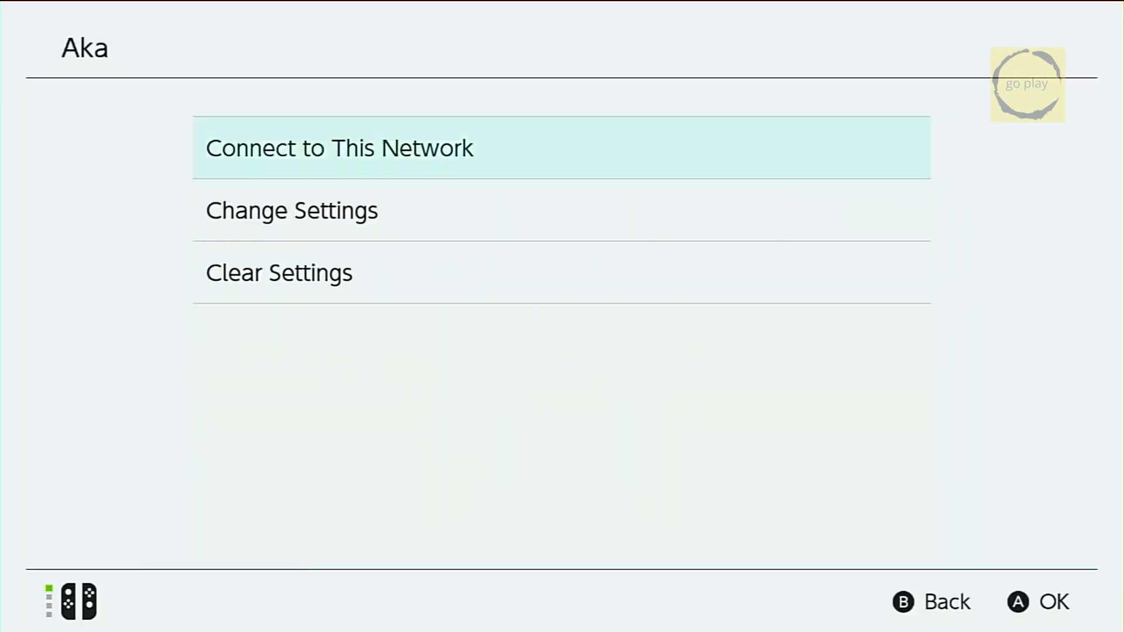
click(338, 148)
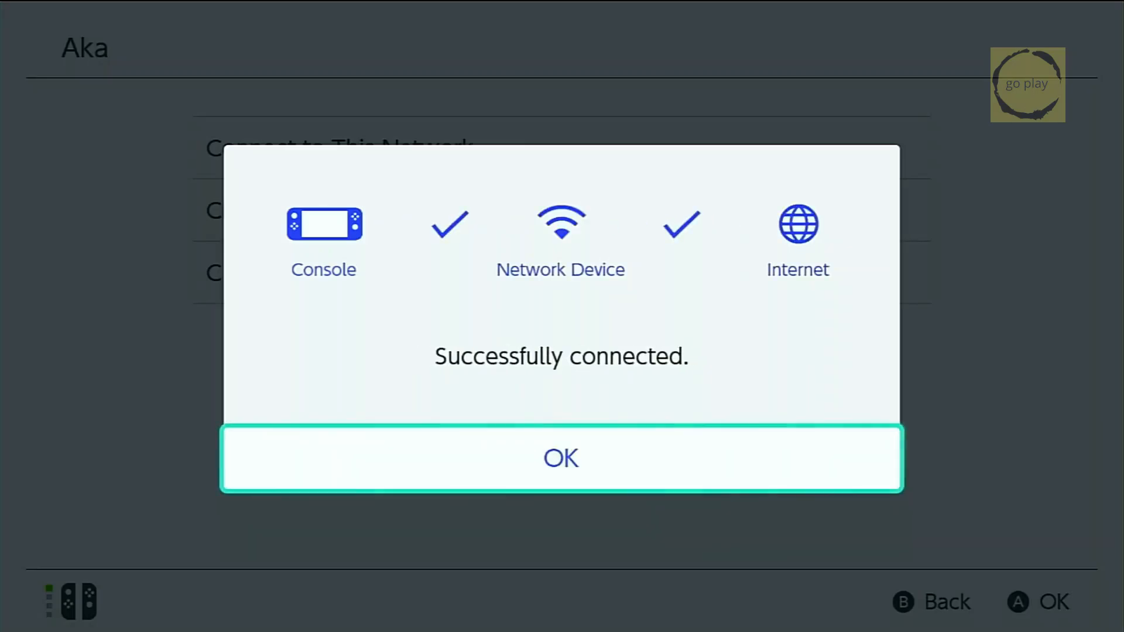
click(560, 457)
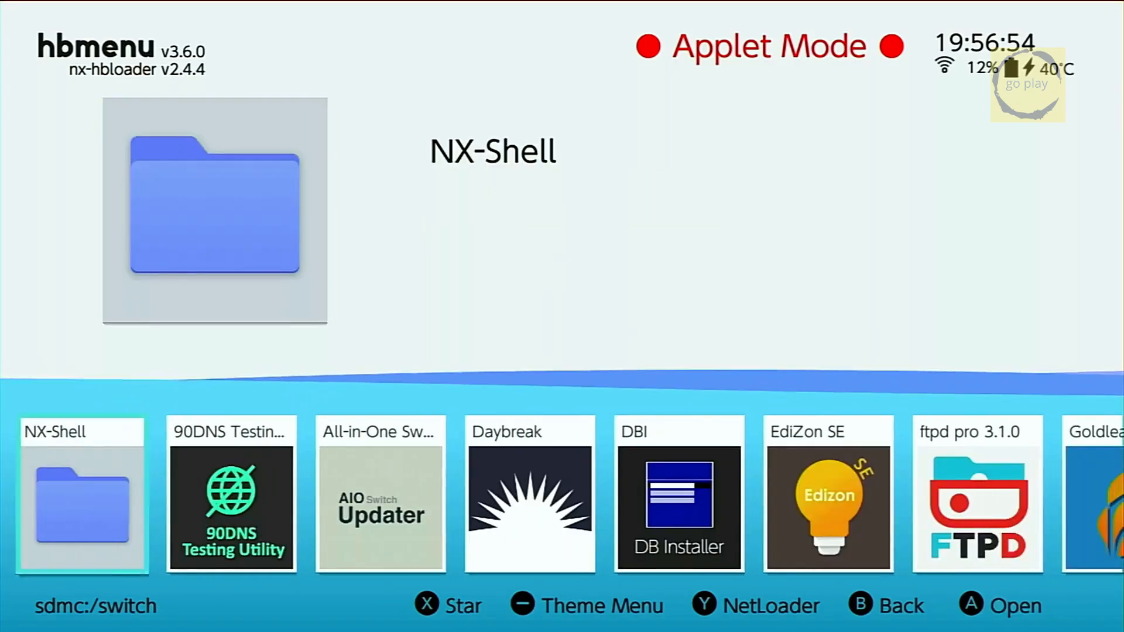
- Search 'retr' in HB App Store, install Retroarch, and return to hbmenu
scroll(left, 3)
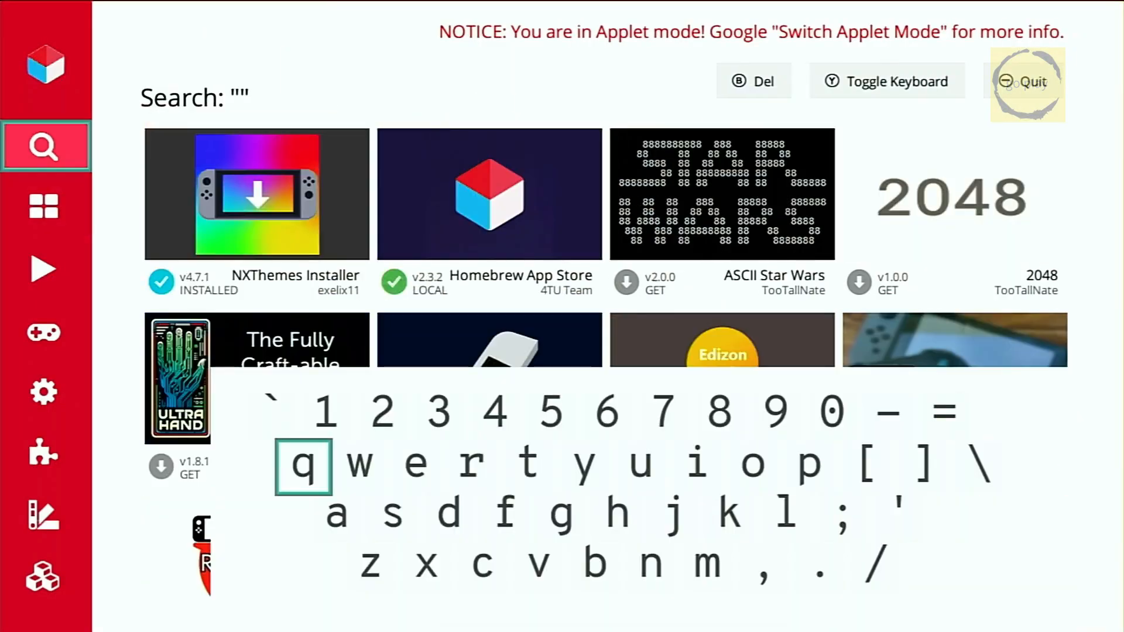
text(retr)
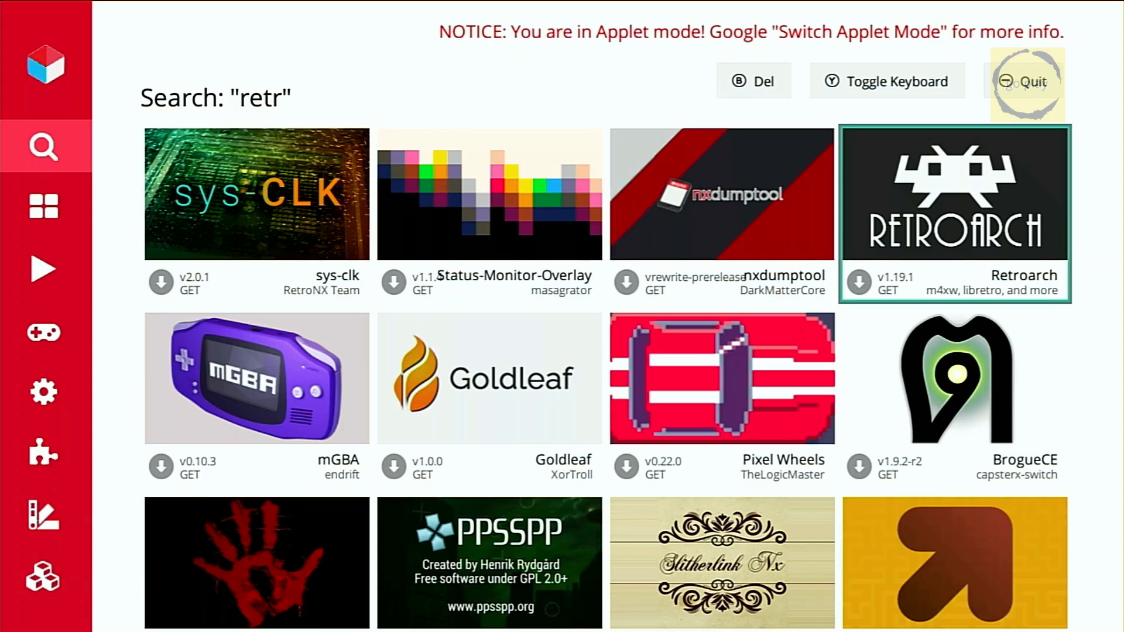
click(954, 212)
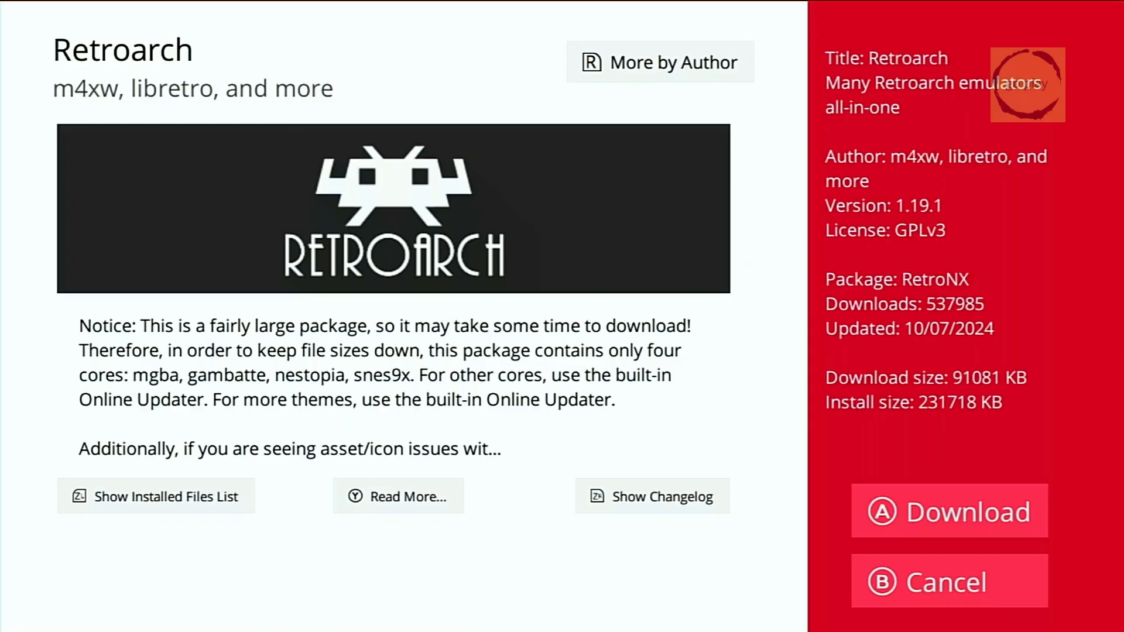
click(947, 511)
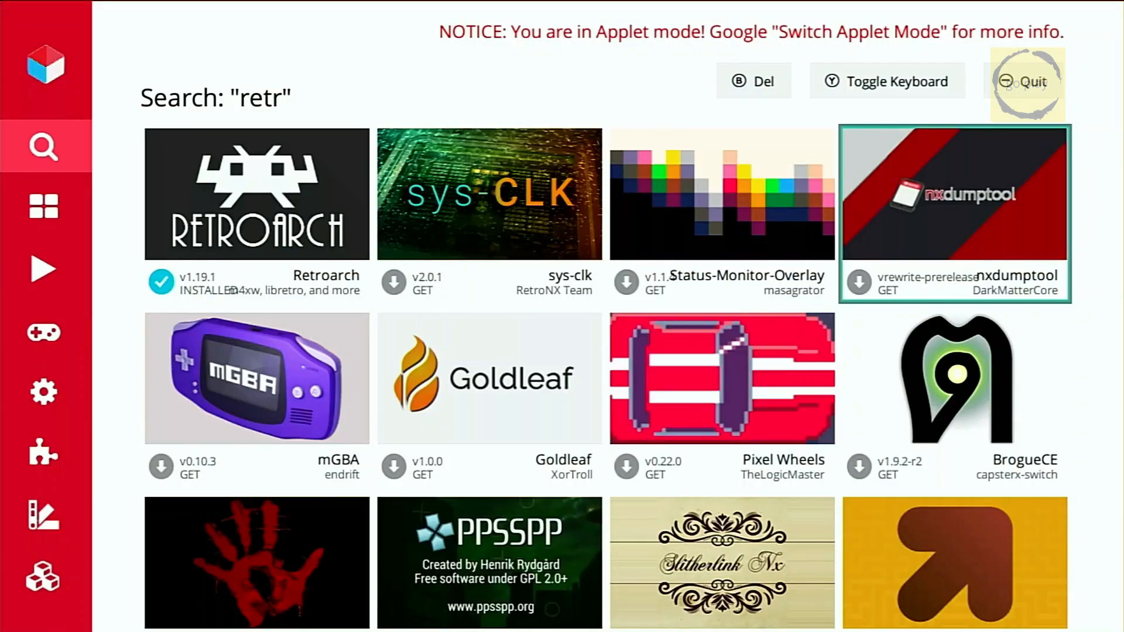
click(1023, 81)
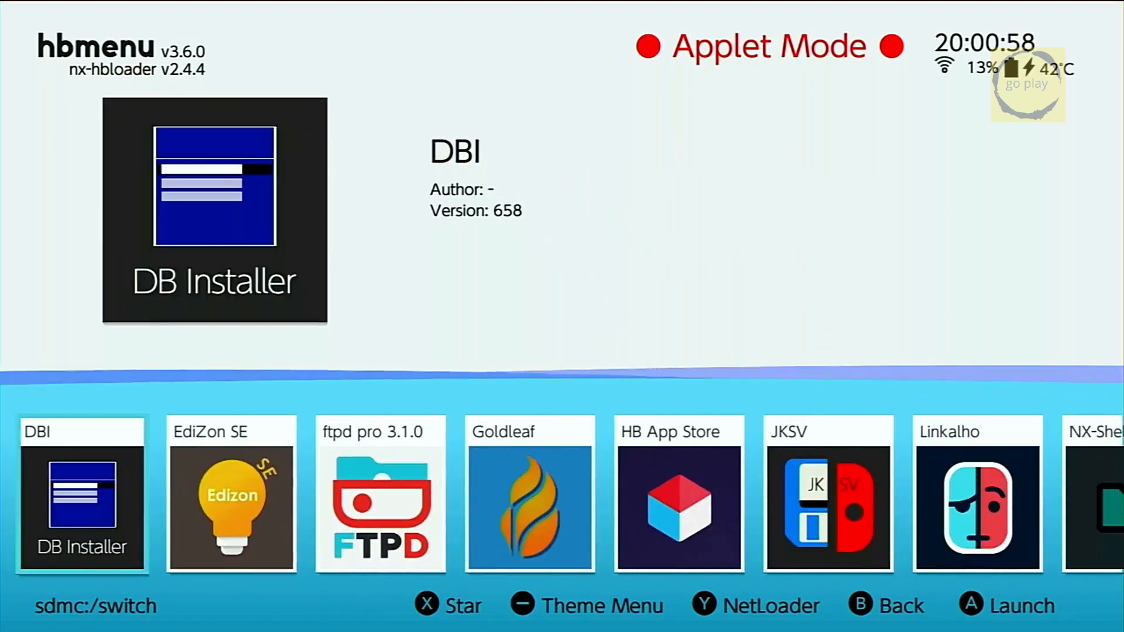
- Launch RetroArch and scroll the Core Downloader to Sony - PlayStation (PCSX ReARMed)
scroll(right, 3)
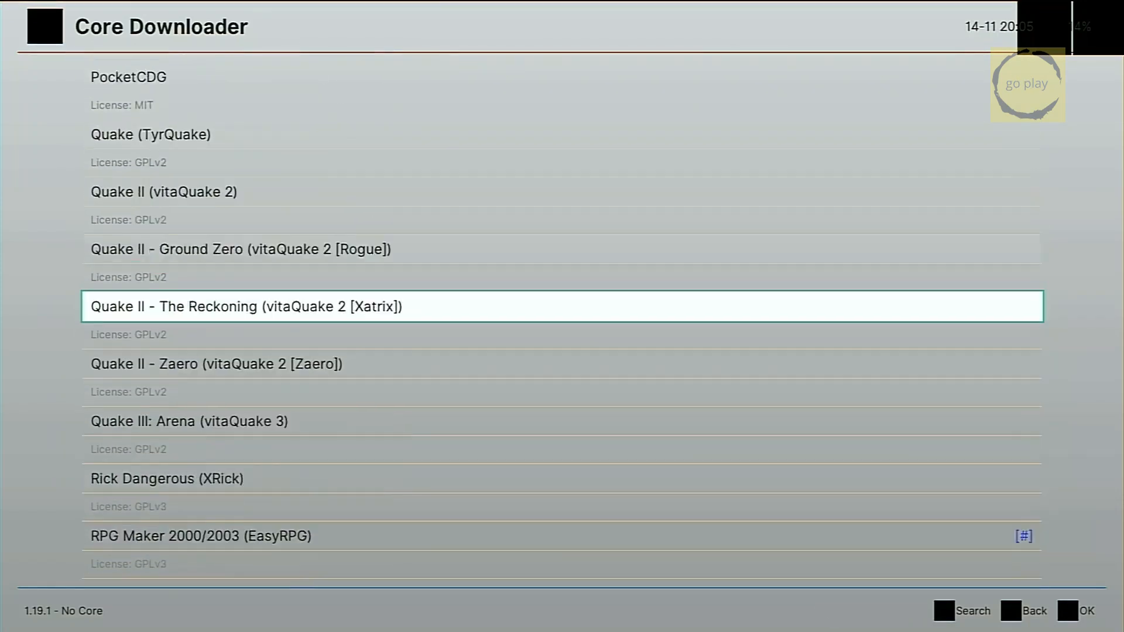
scroll(down, 3)
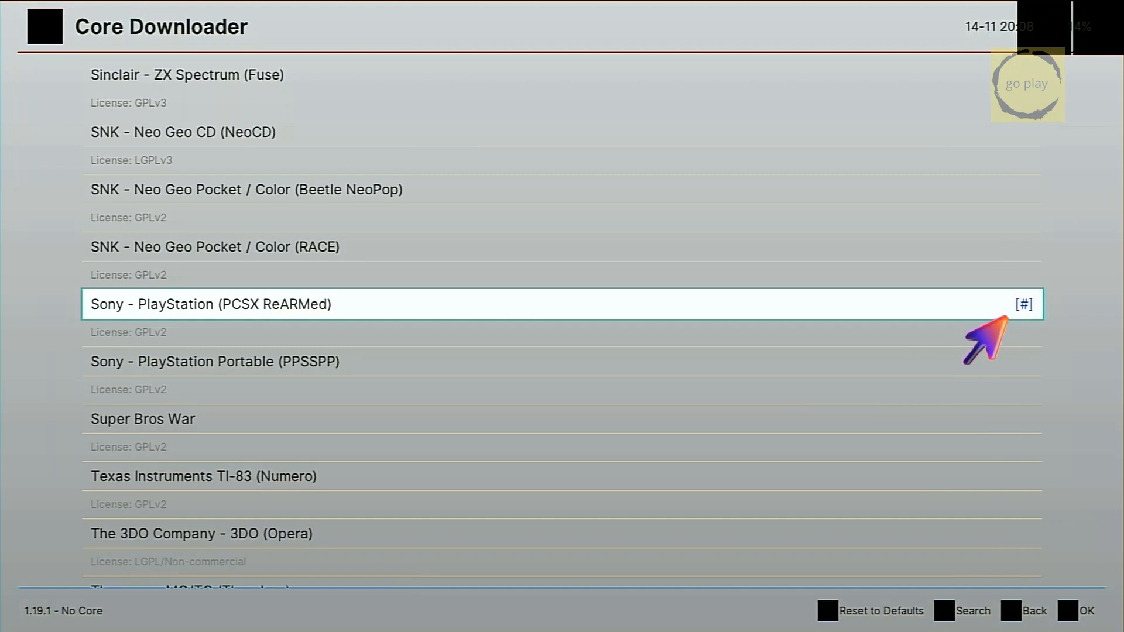
scroll(down, 3)
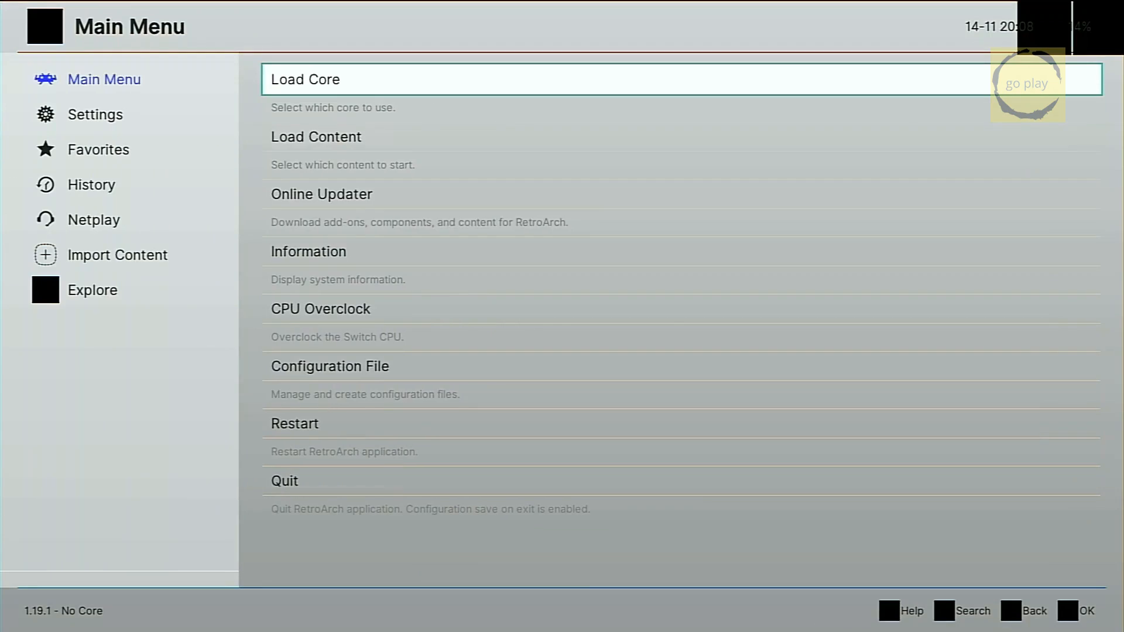
- Check the PlayStation and PSP cores in Load Core, then quit RetroArch to the home screen
click(304, 79)
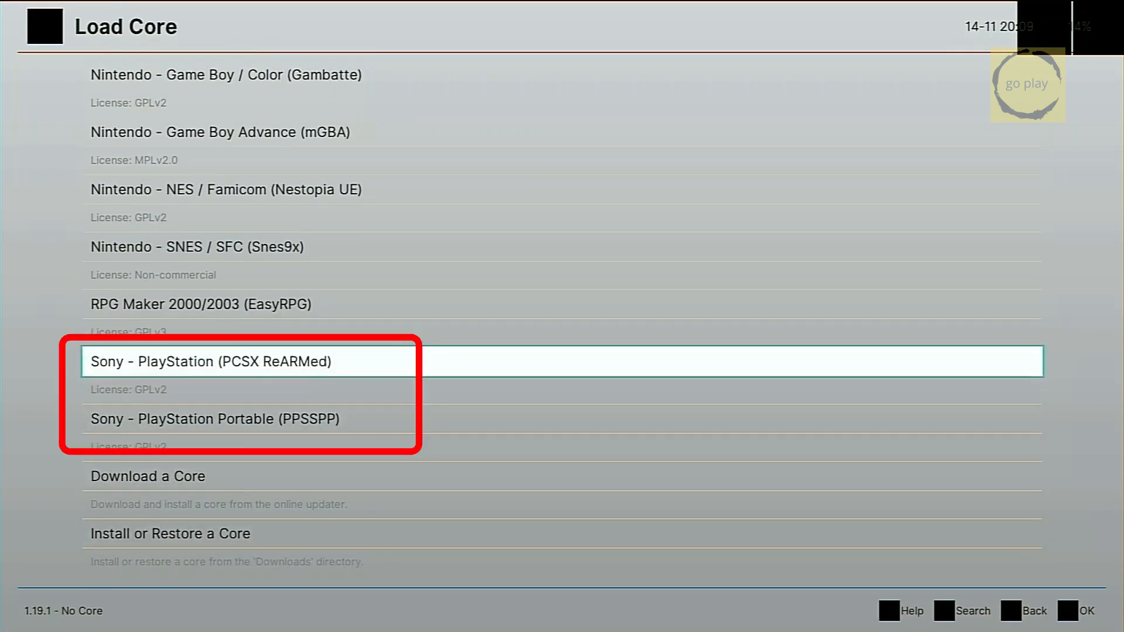
key(Down)
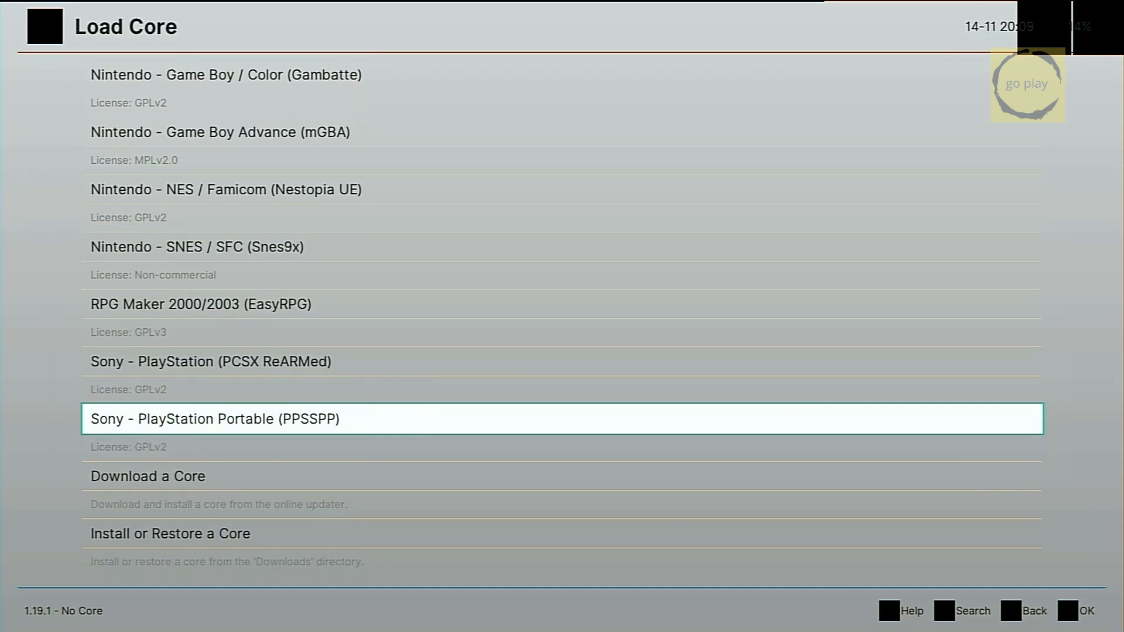
click(214, 419)
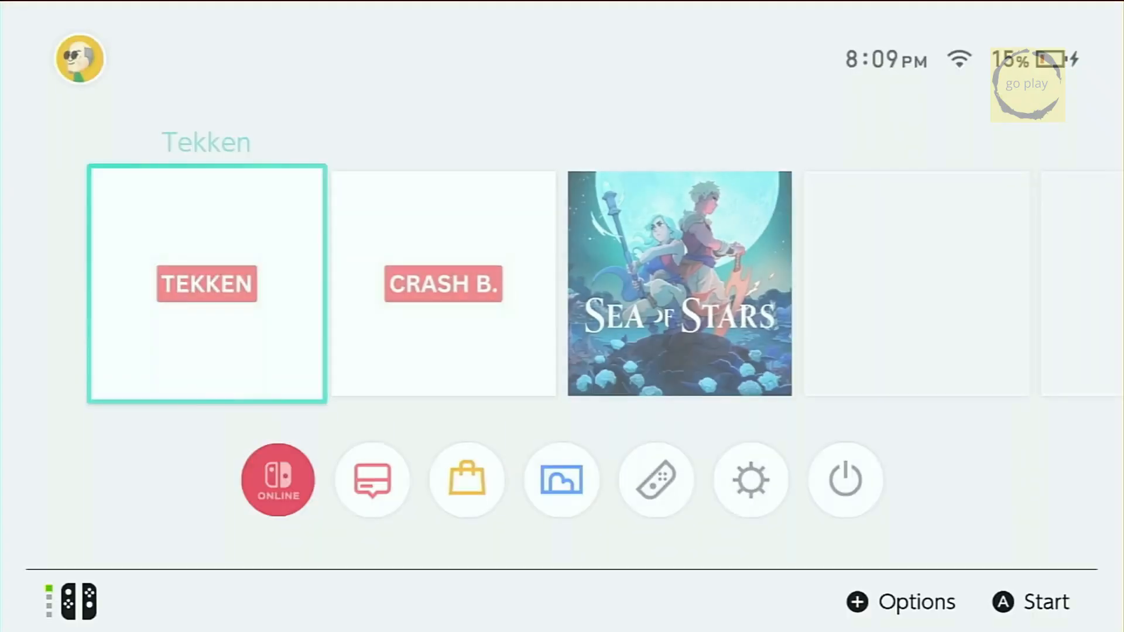
click(844, 479)
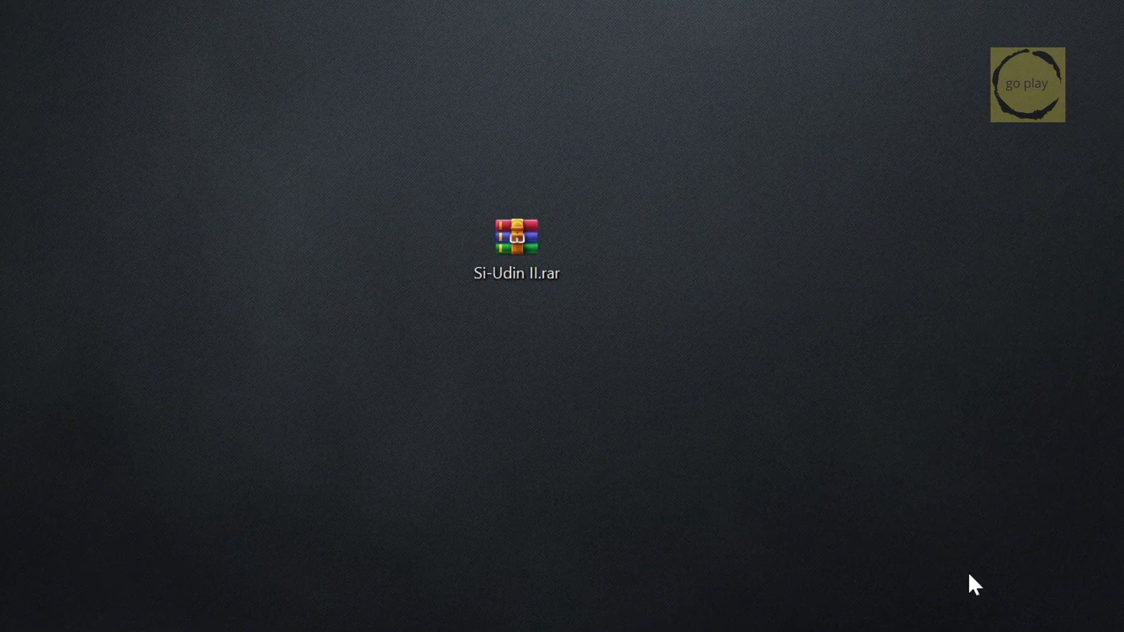
mouse_move(966, 583)
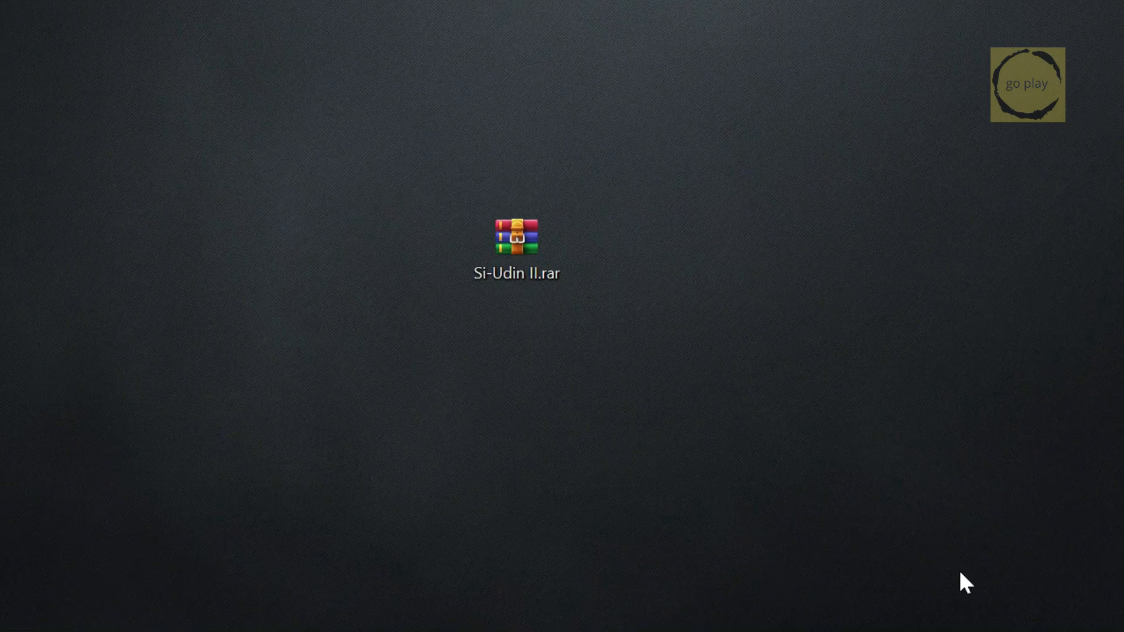
- Extract Si-Udin II.rar into a Si-Udin II folder on the desktop and open it
click(515, 244)
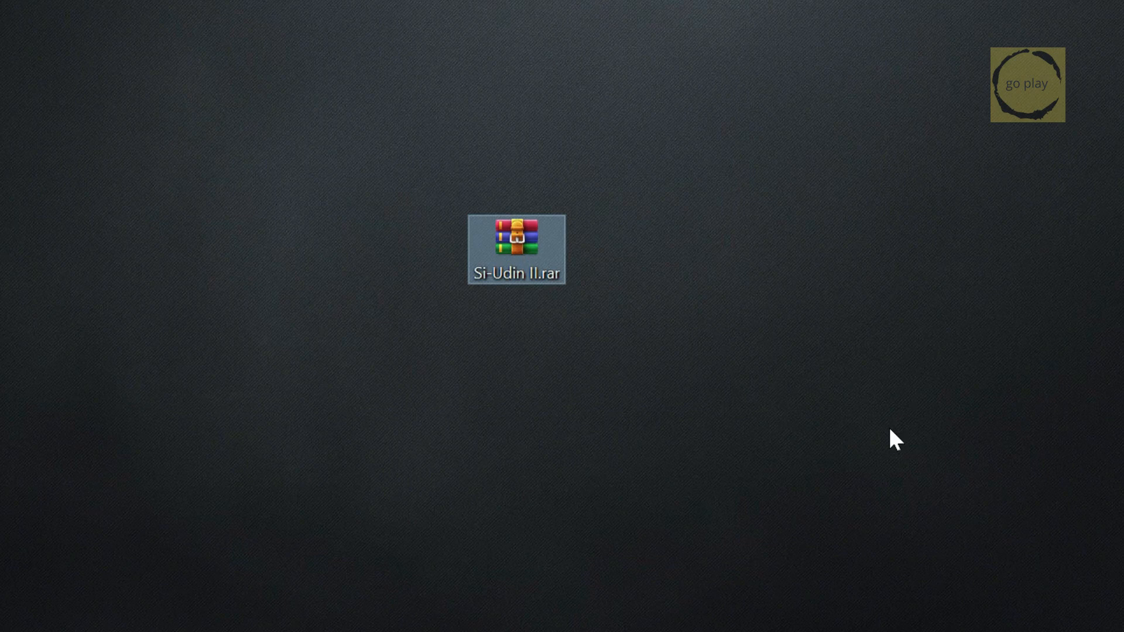
right_click(516, 233)
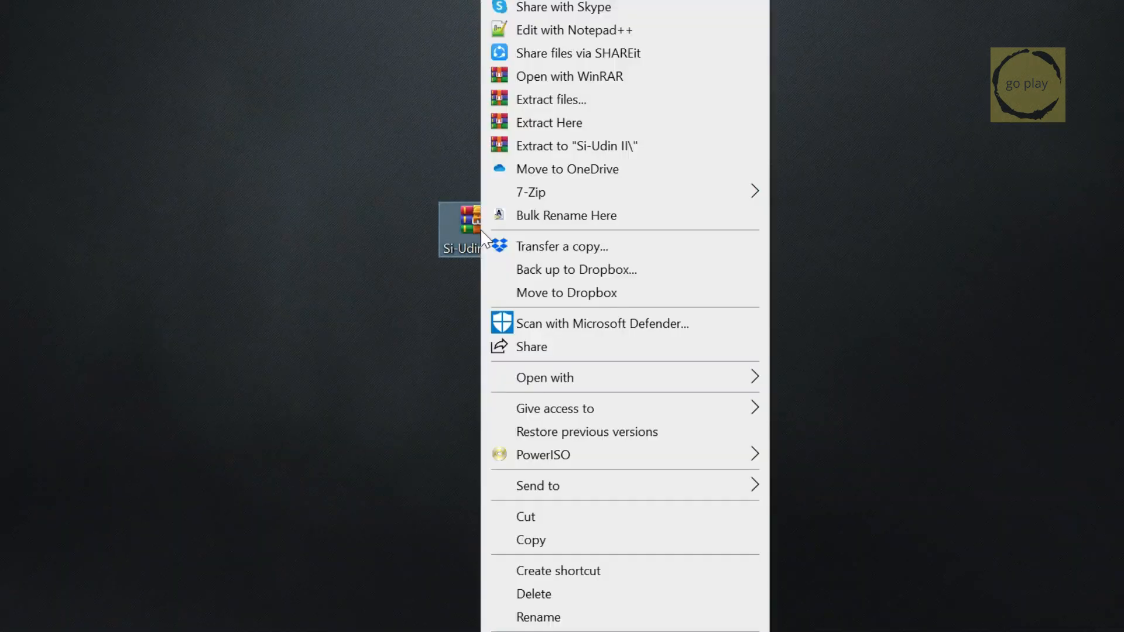
click(634, 312)
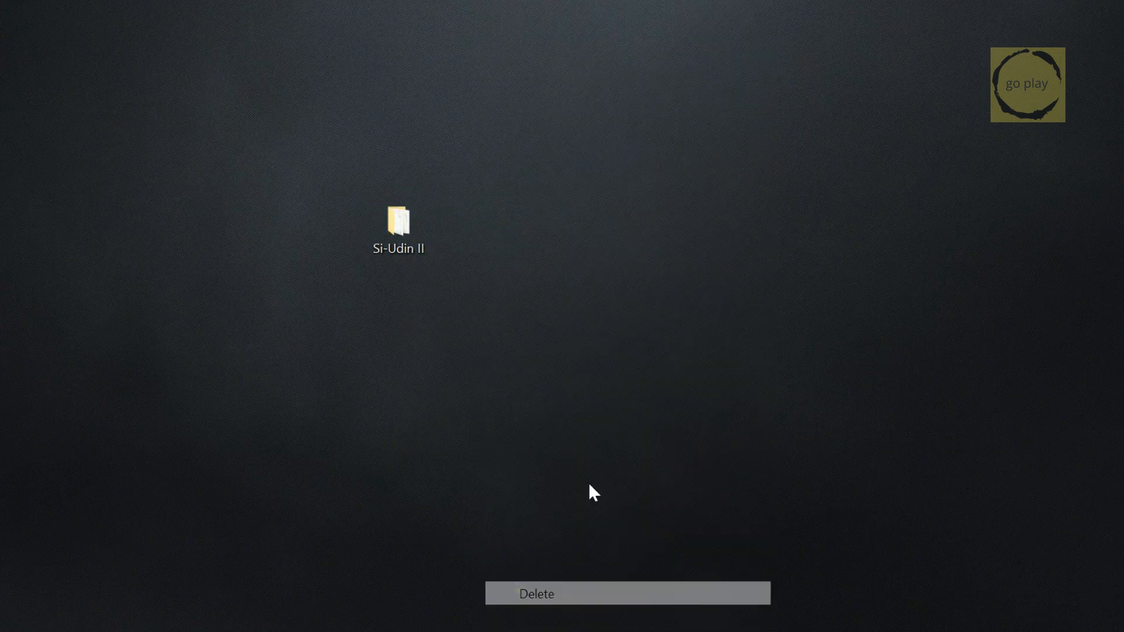
double_click(398, 219)
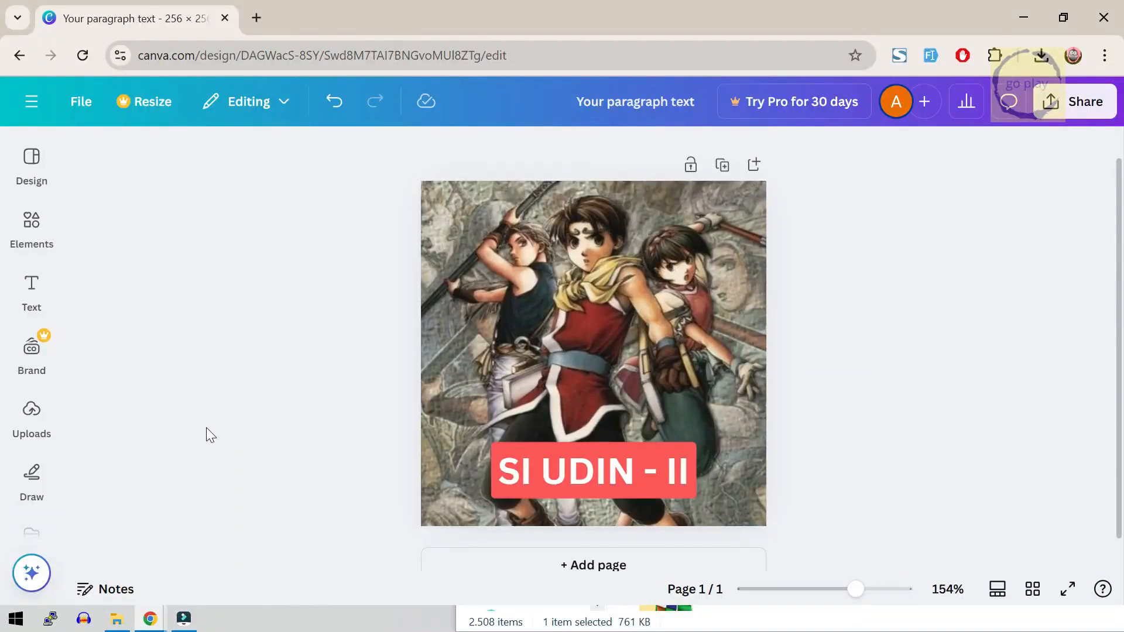
- Download the SI UDIN - II cover from Canva as Thumbnail.jpg on the desktop
click(592, 470)
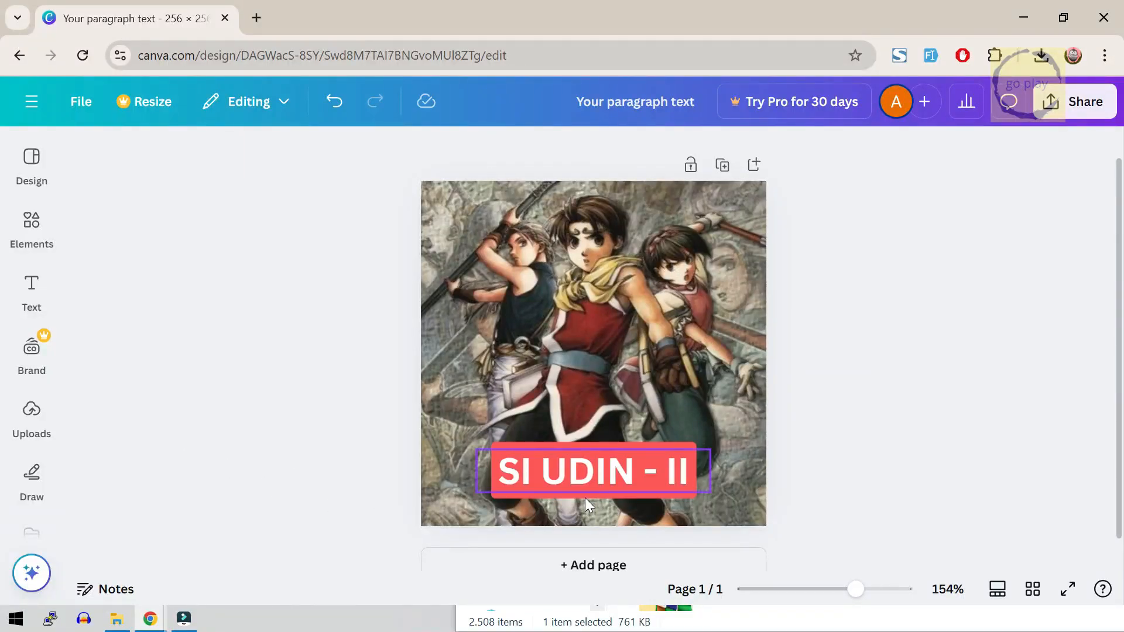
click(967, 356)
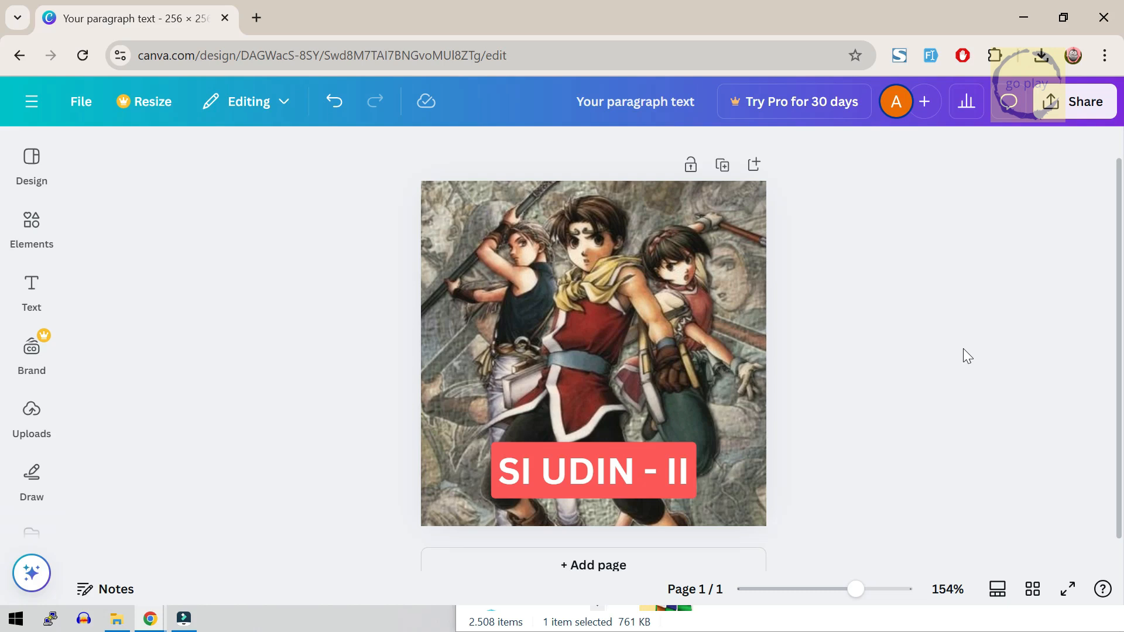
click(1081, 101)
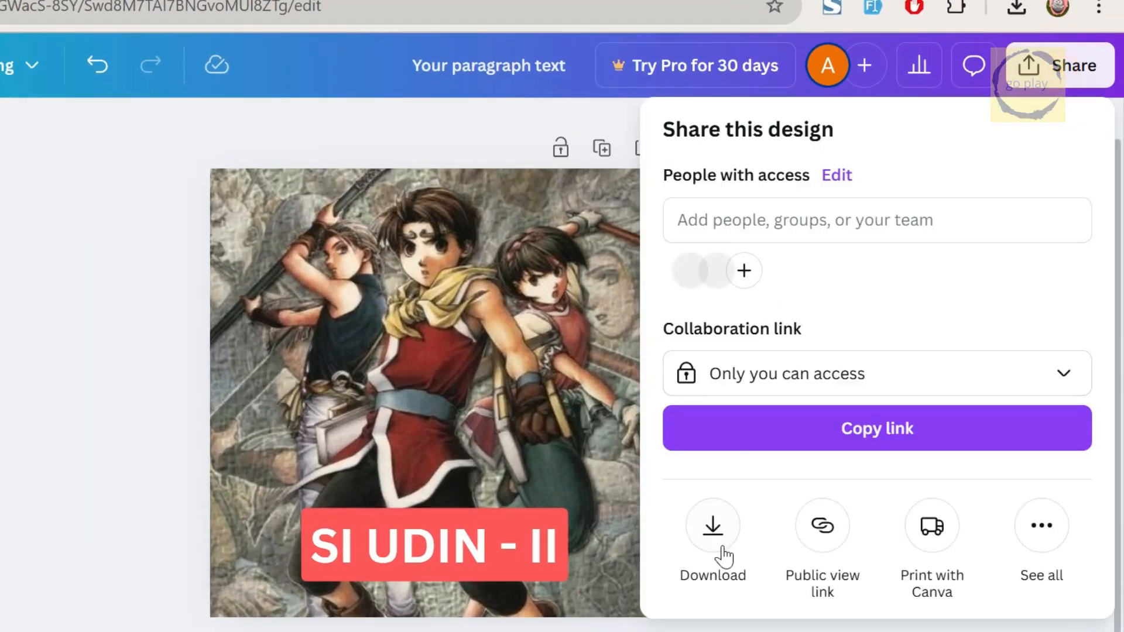
click(712, 526)
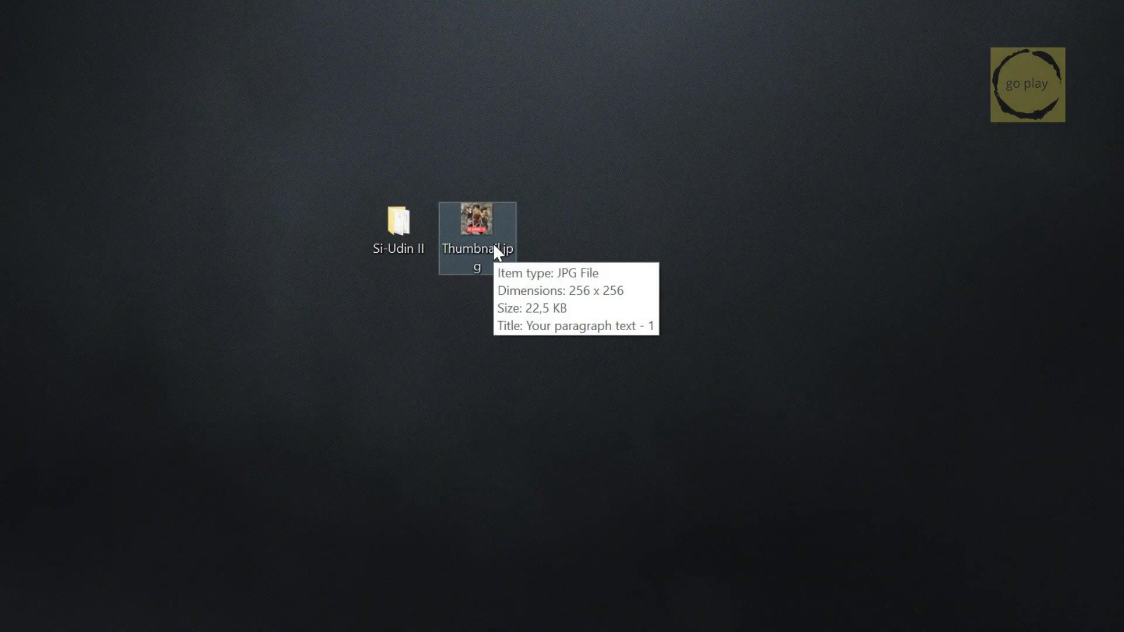
mouse_move(478, 258)
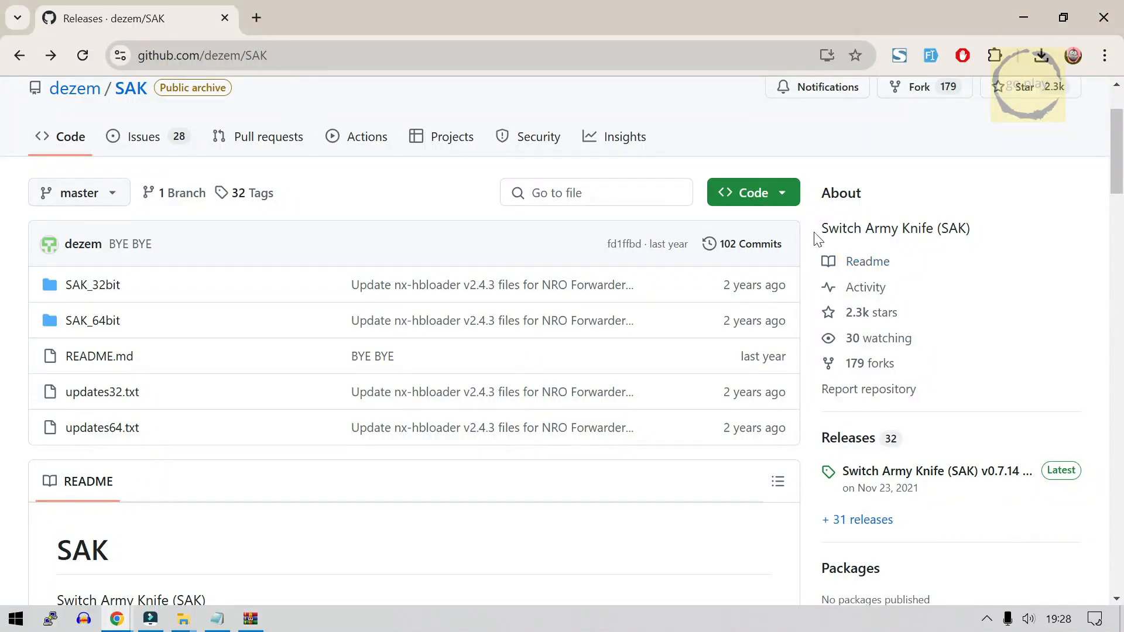
mouse_move(1033, 296)
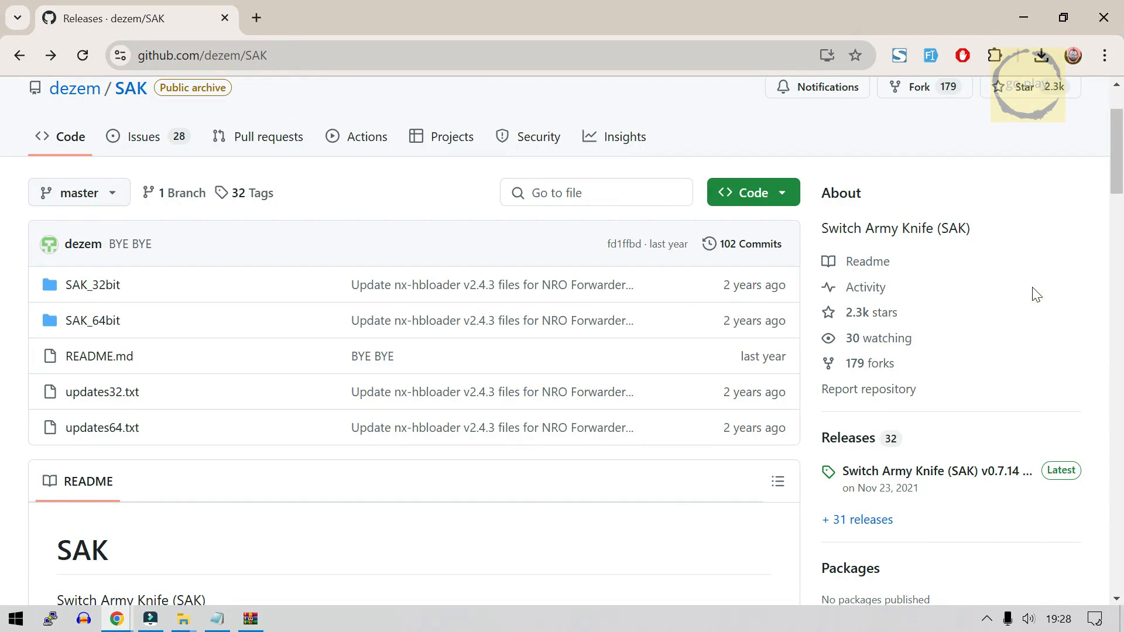
- Download the SAK_v0.7.14_64bit .7z archive from the GitHub releases Assets list
scroll(down, 3)
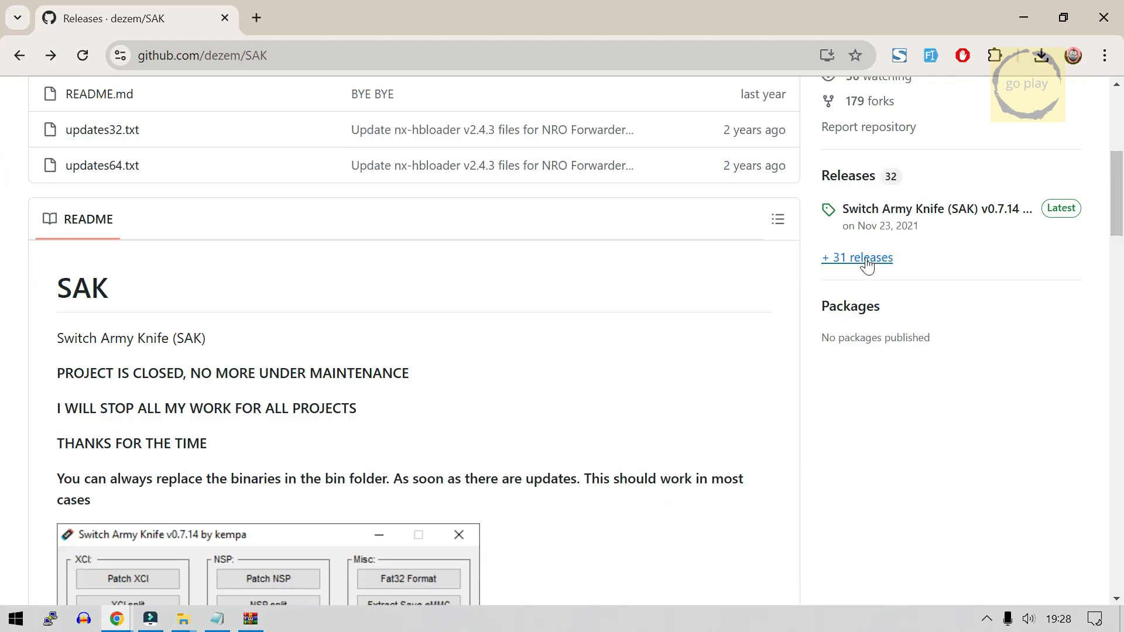
click(856, 257)
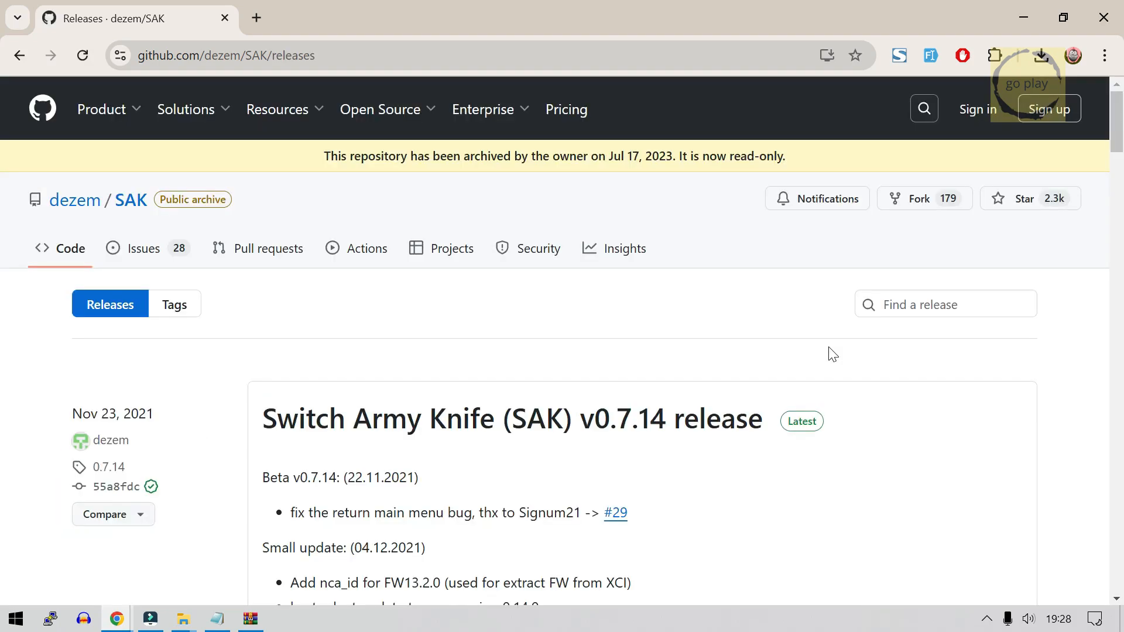
scroll(down, 3)
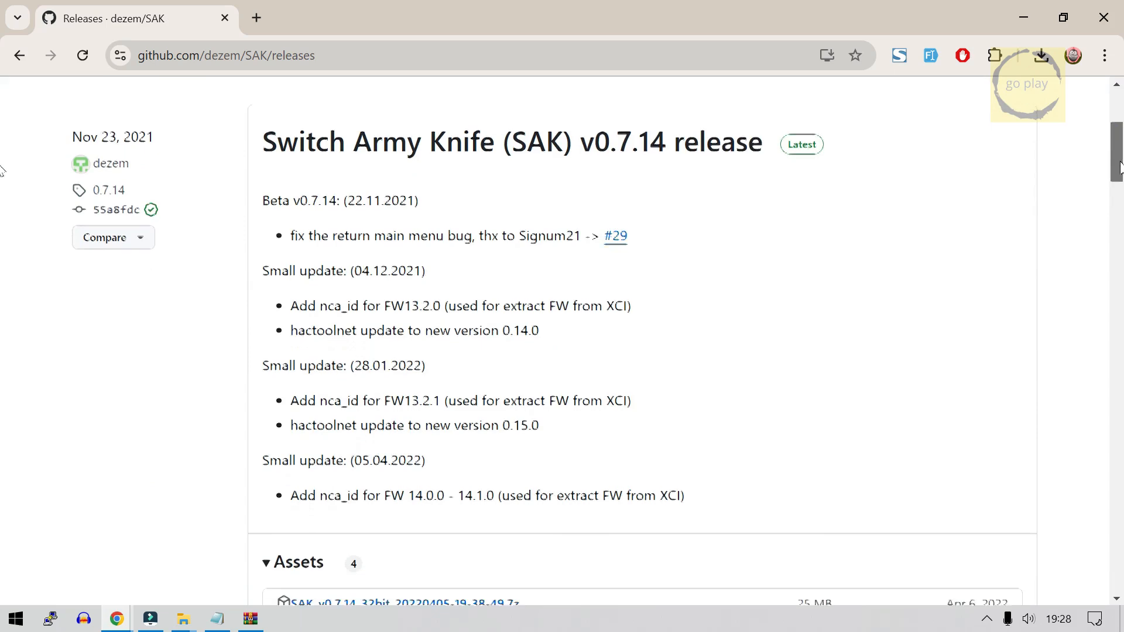
scroll(down, 3)
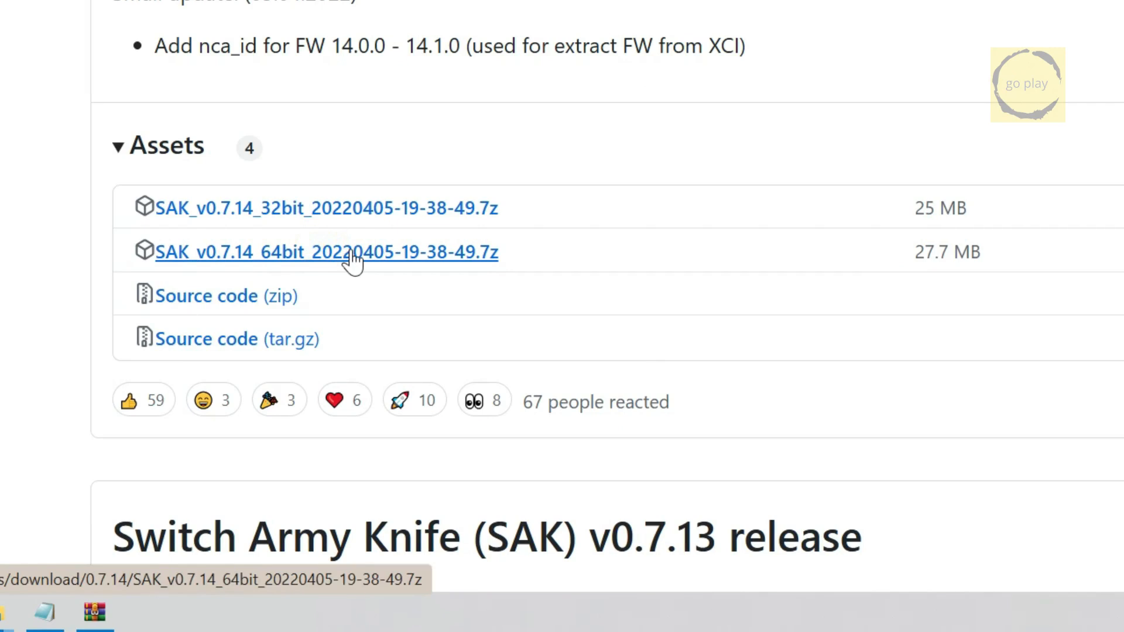
click(326, 252)
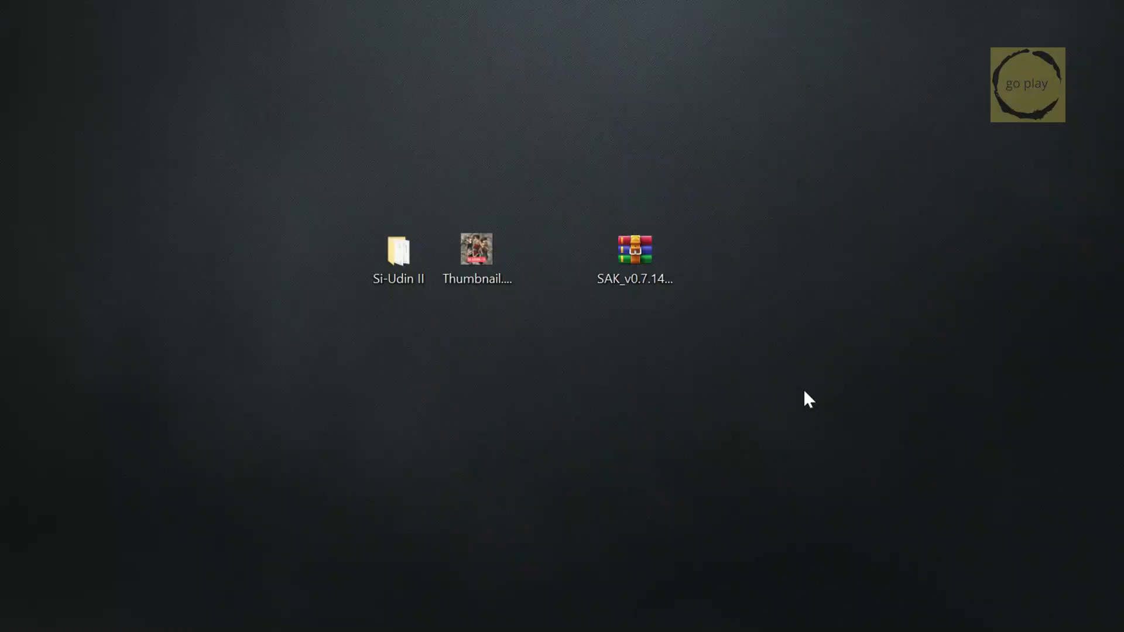
- Extract the SAK archive, pull prod.keys out of Keys 14.1.2.zip and delete the zip
click(633, 250)
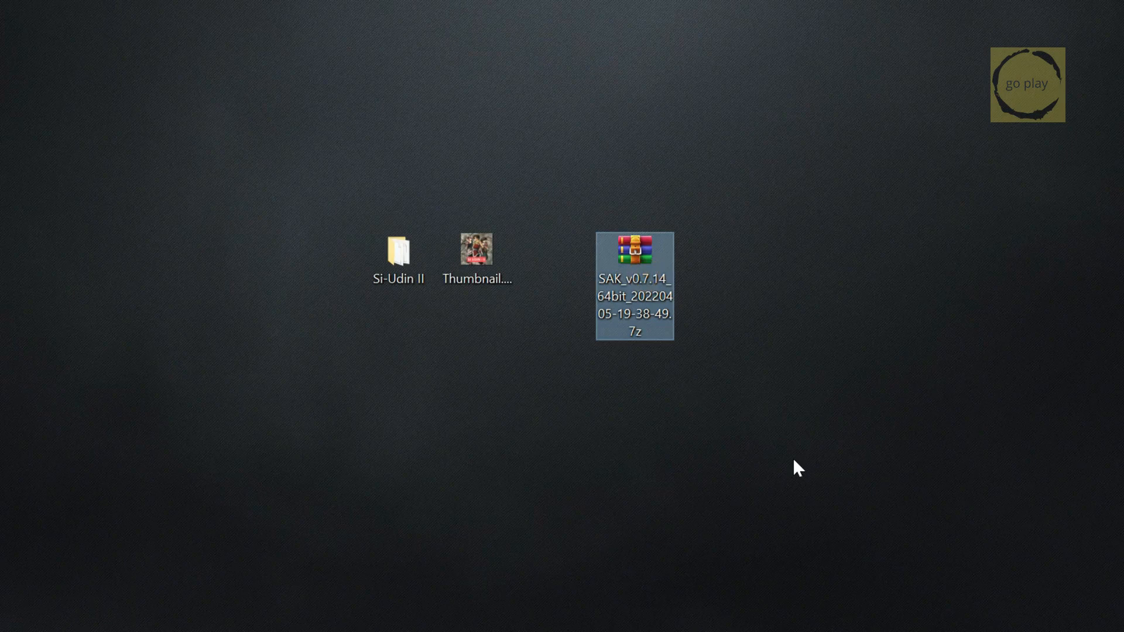
right_click(633, 285)
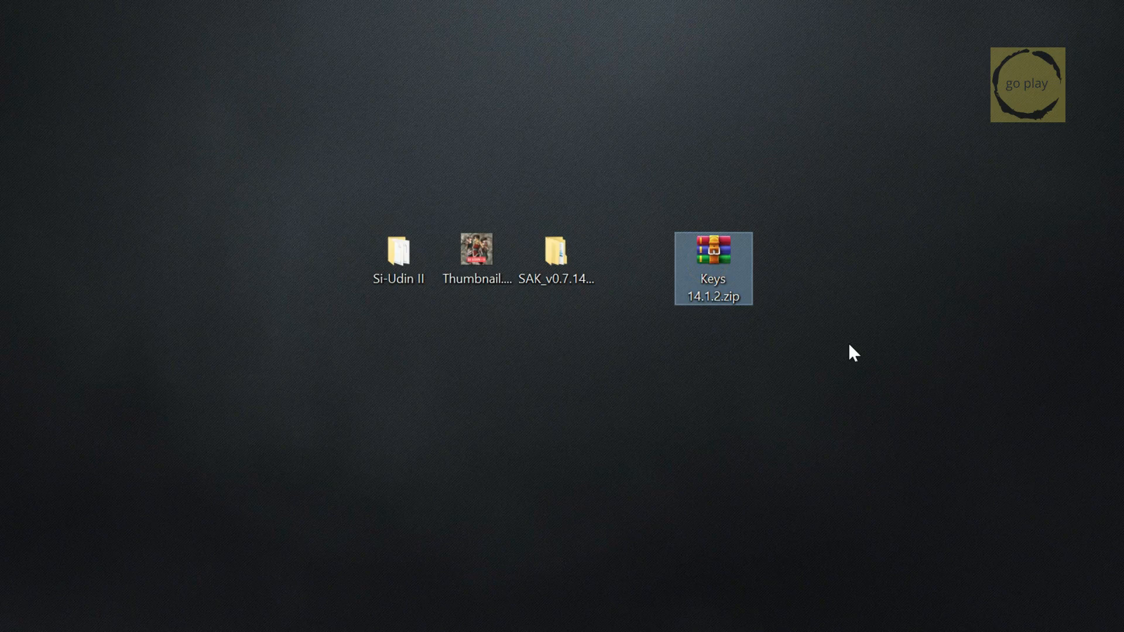
mouse_move(727, 282)
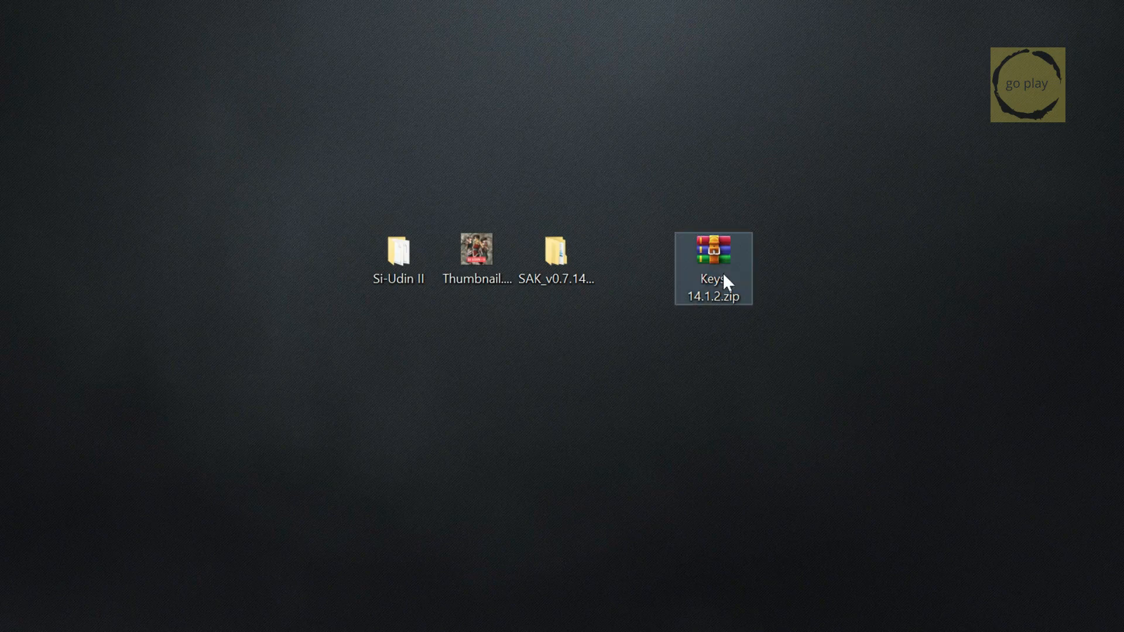
double_click(713, 254)
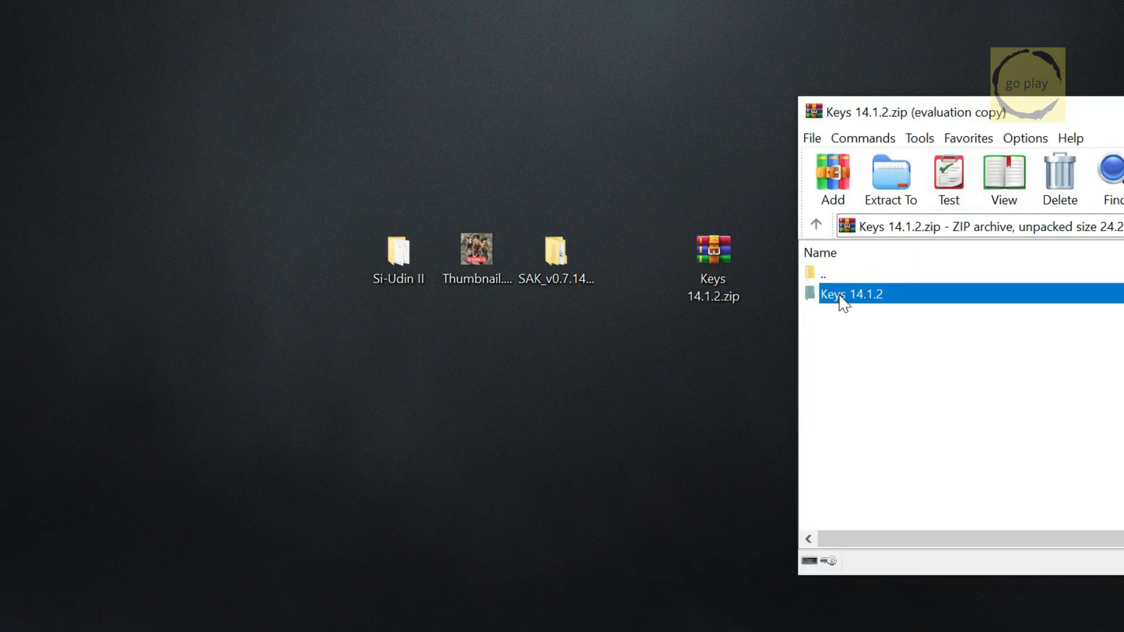
double_click(850, 294)
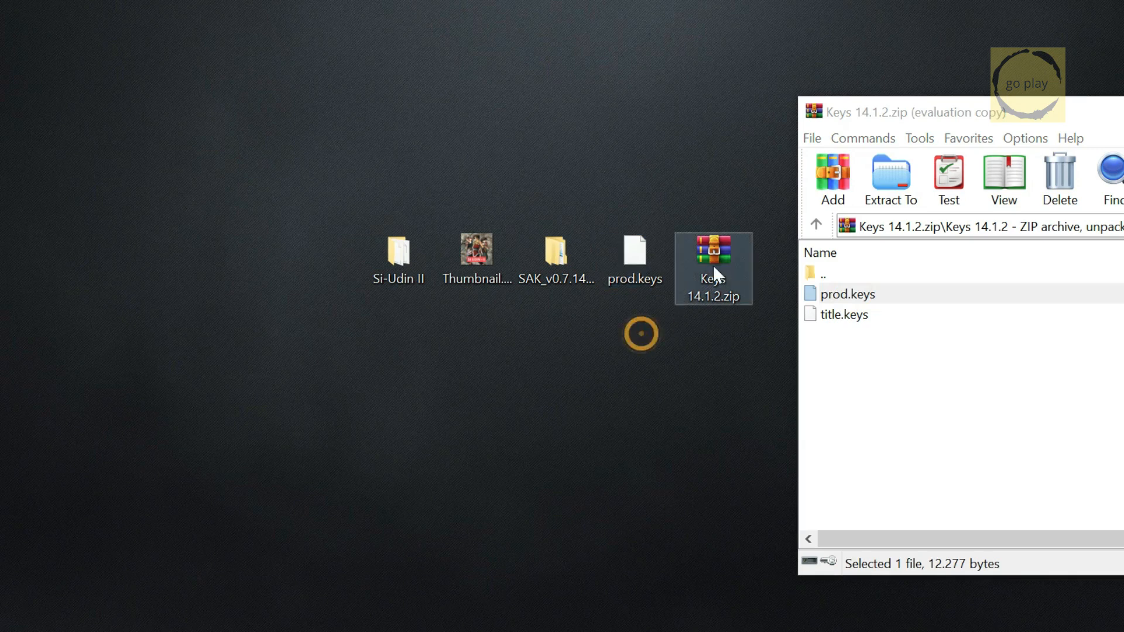
right_click(709, 269)
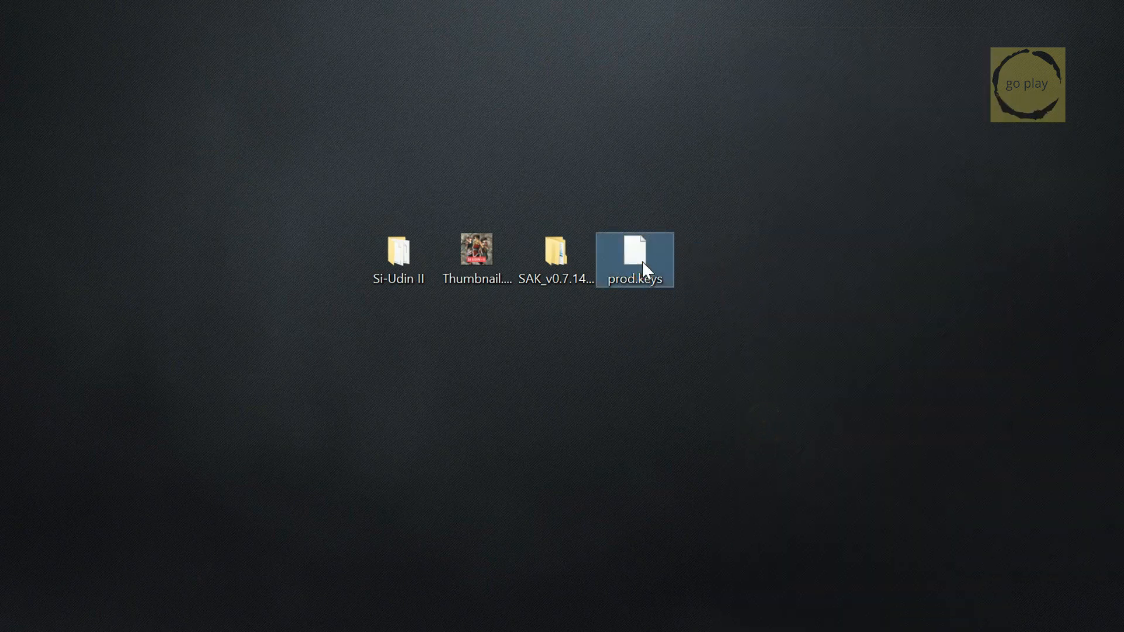
- Paste prod.keys into the bin folder inside SAK_64bit
click(555, 258)
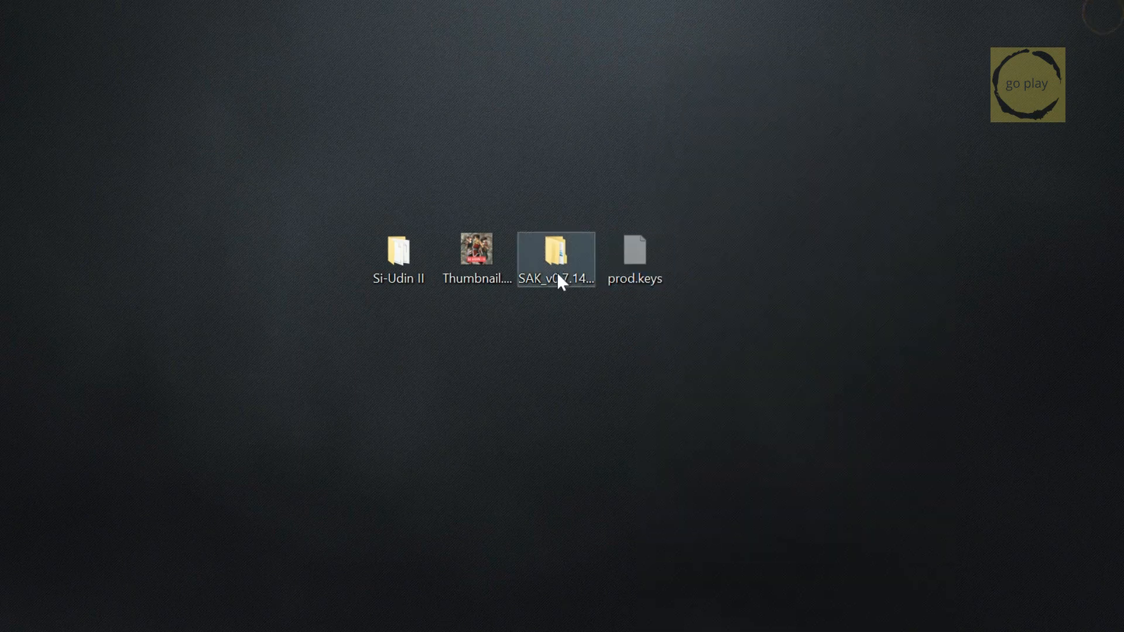
double_click(556, 258)
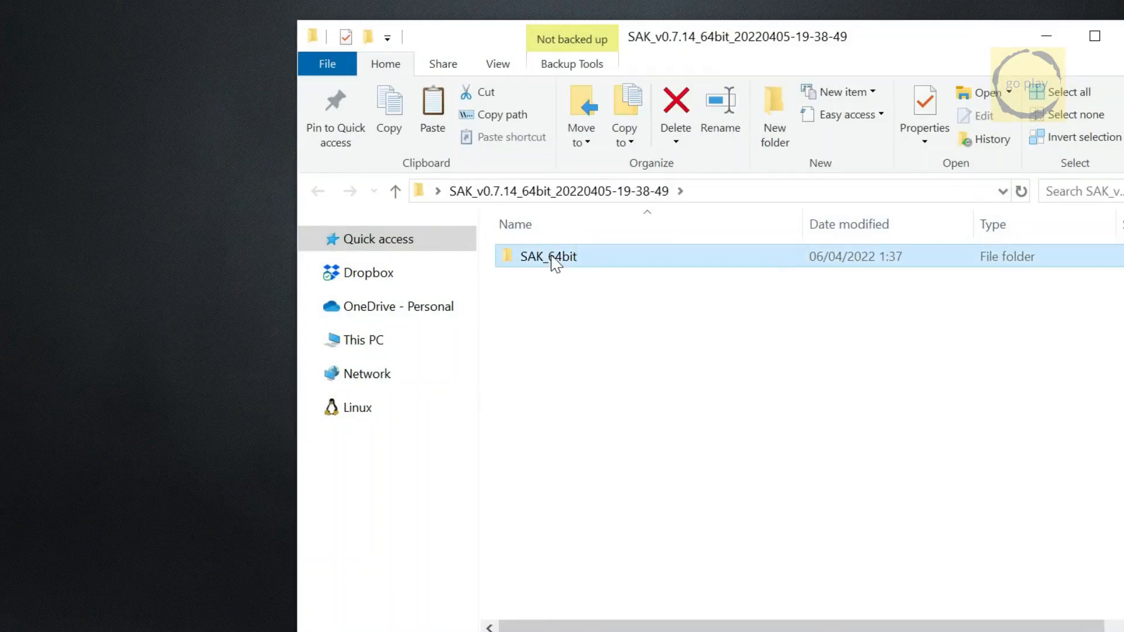
double_click(547, 256)
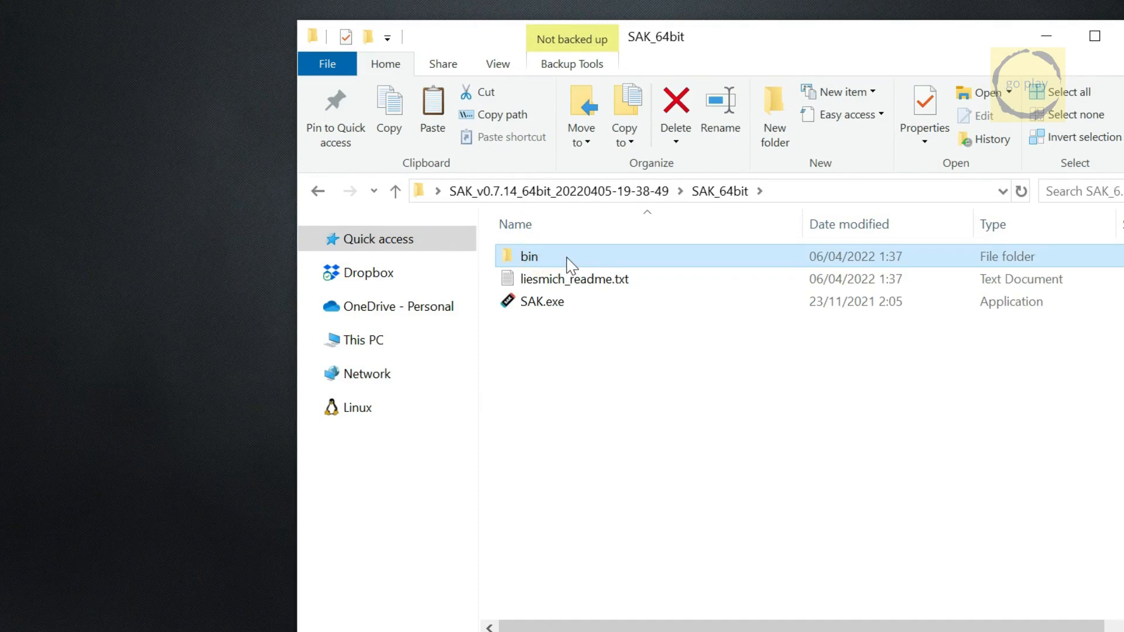
right_click(749, 183)
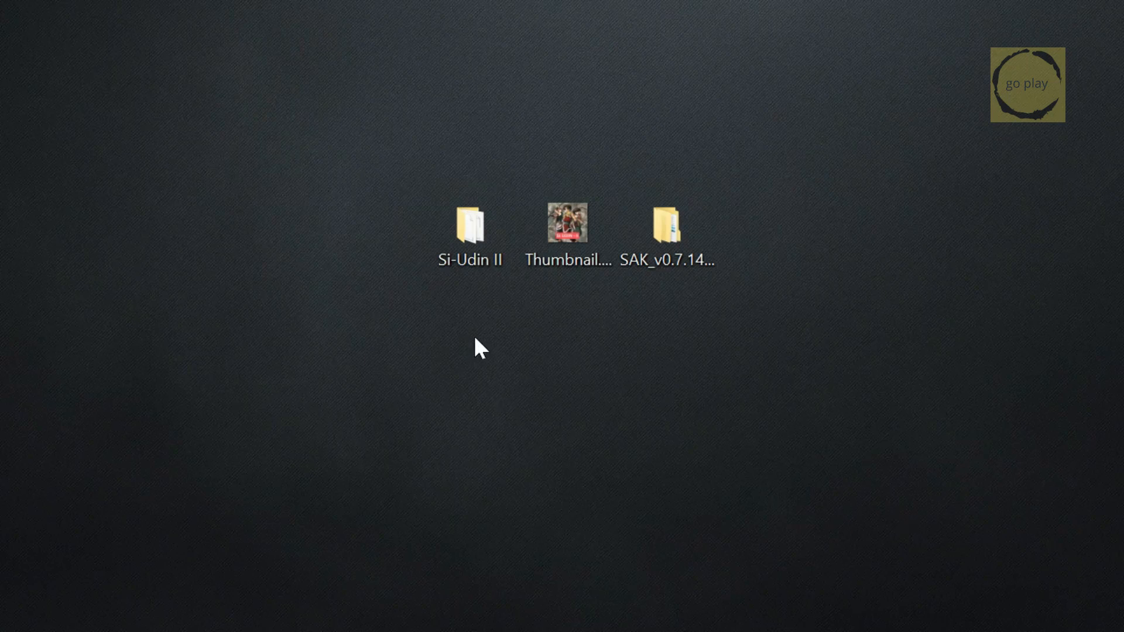
- Create a 'roms' folder inside retroarch on SWITCH SD (H:) and open it
click(469, 236)
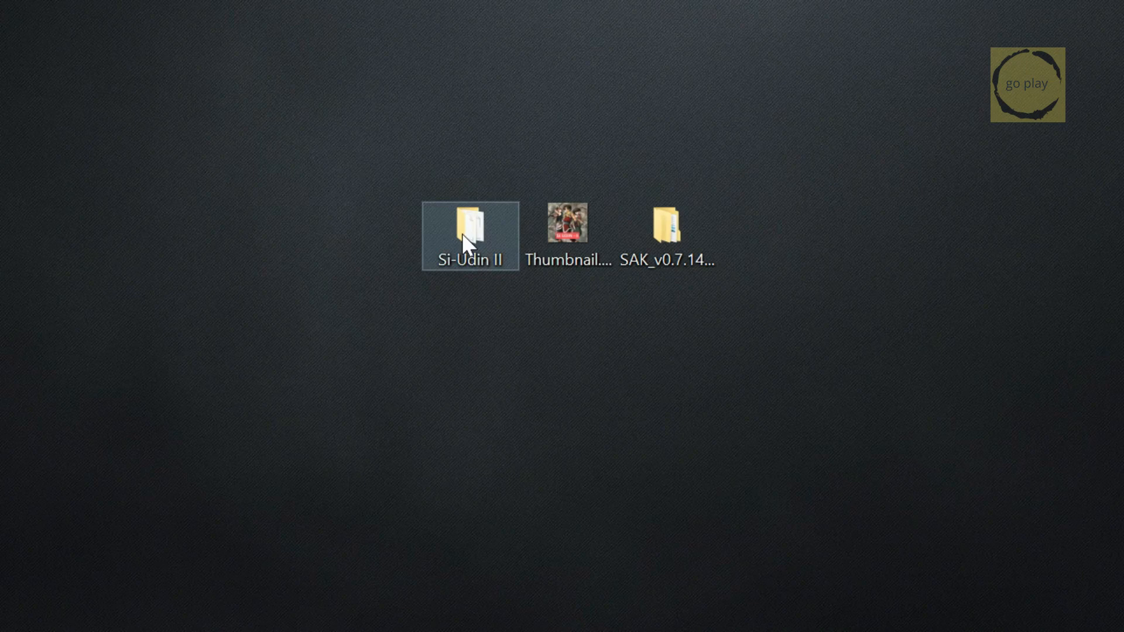
click(355, 347)
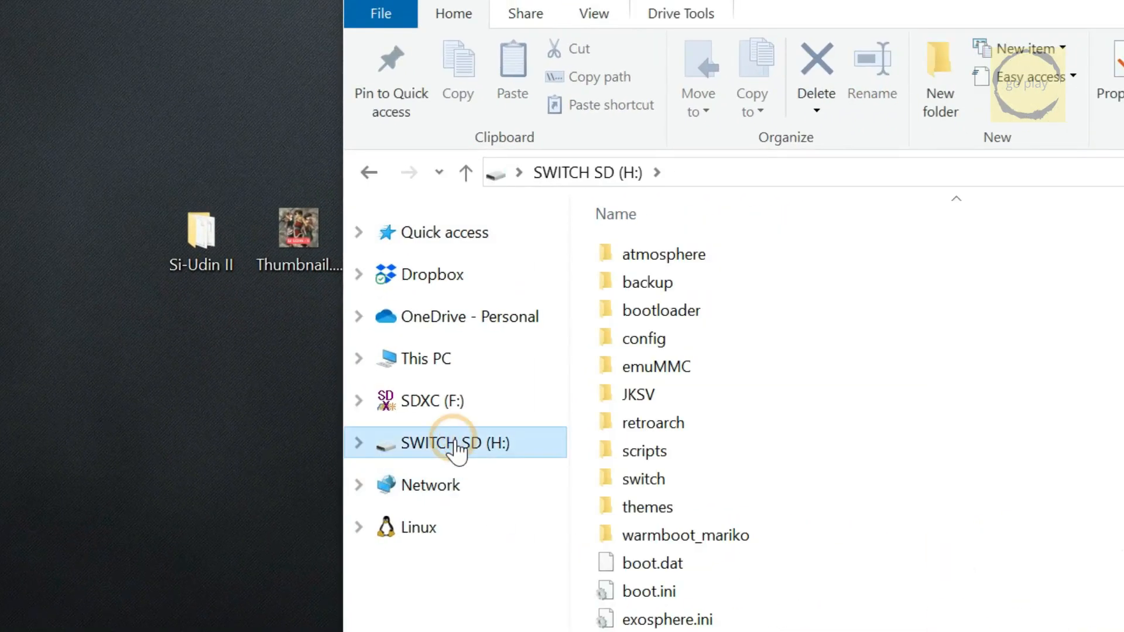
click(651, 423)
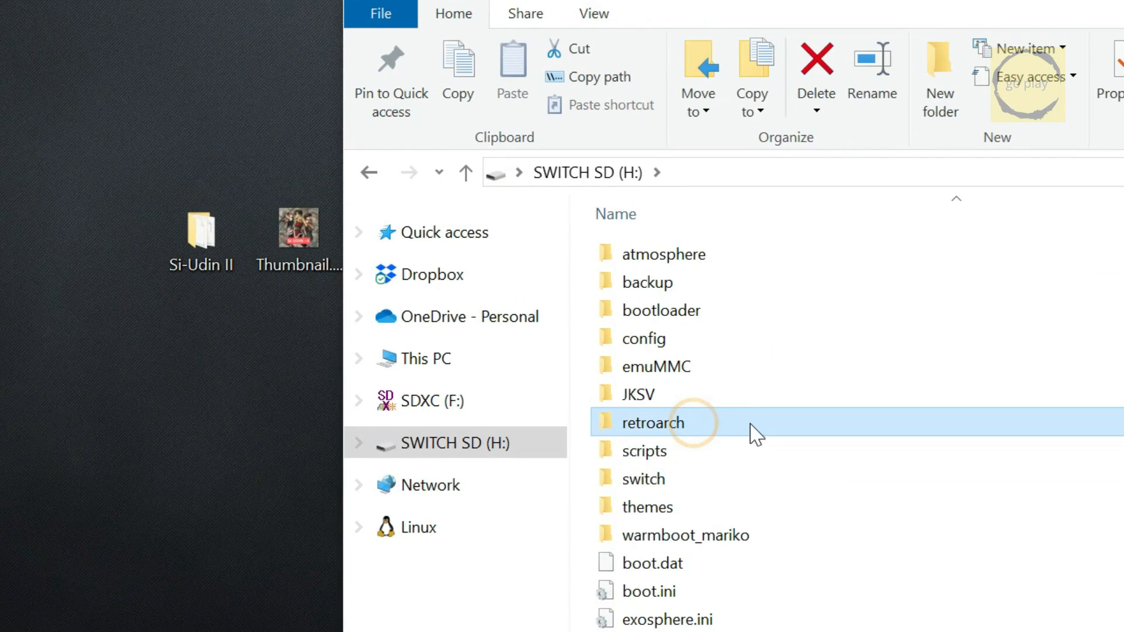
double_click(651, 422)
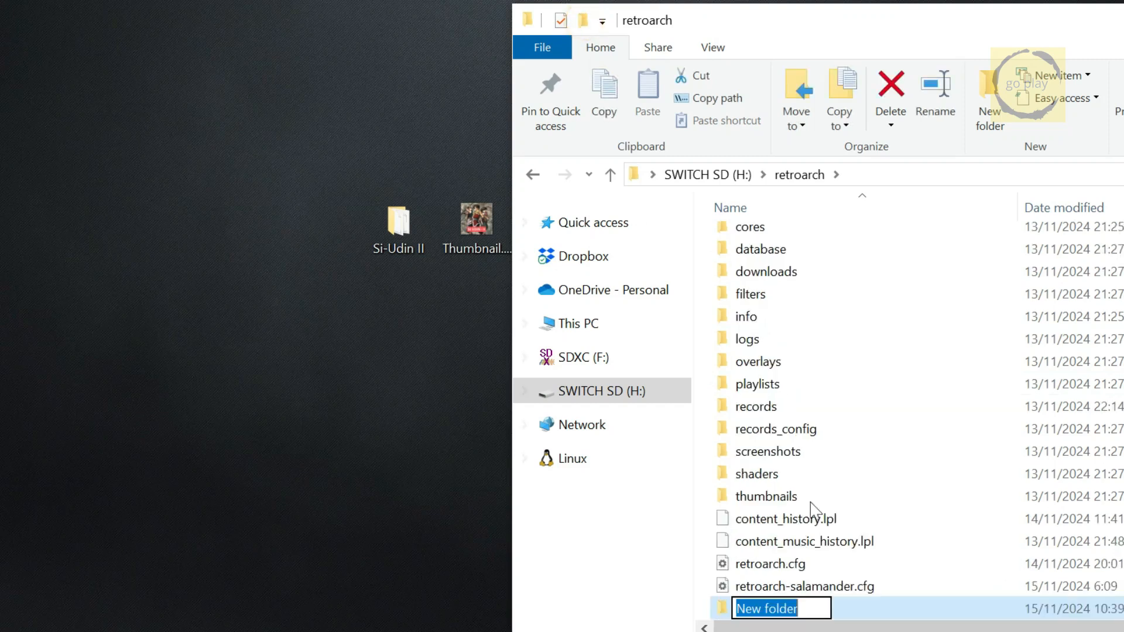
text(ro)
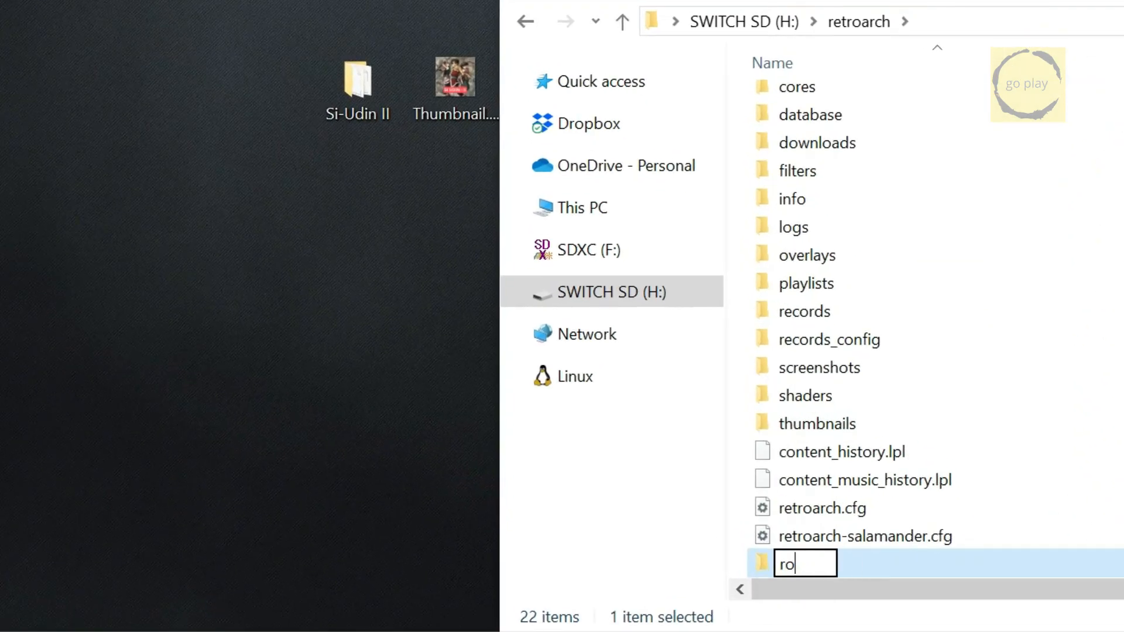
text(ms)
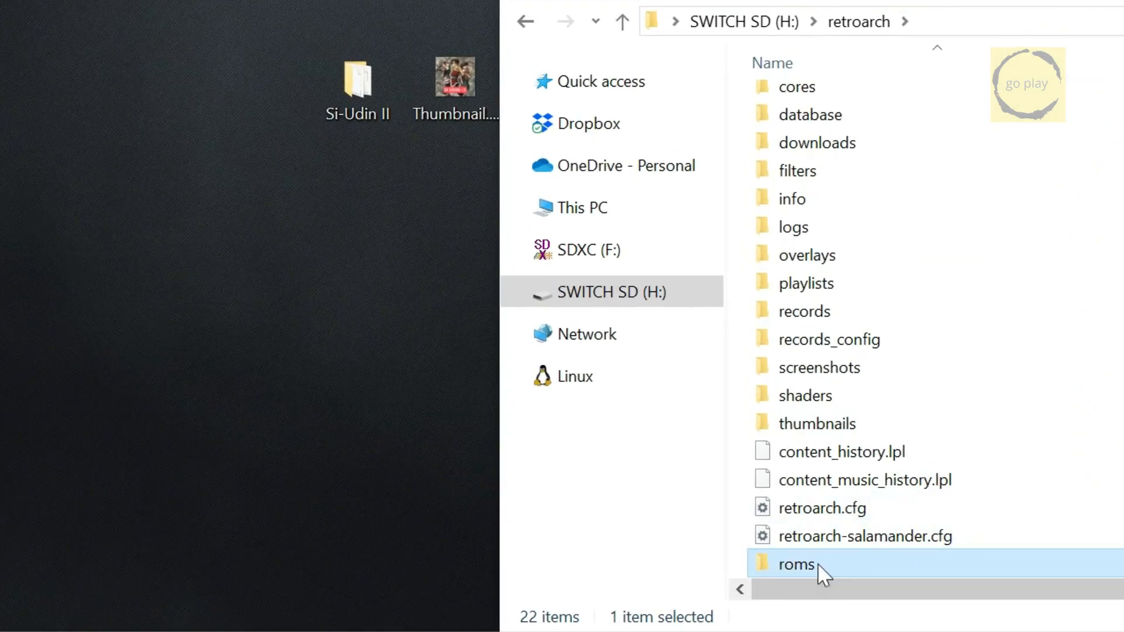
double_click(794, 564)
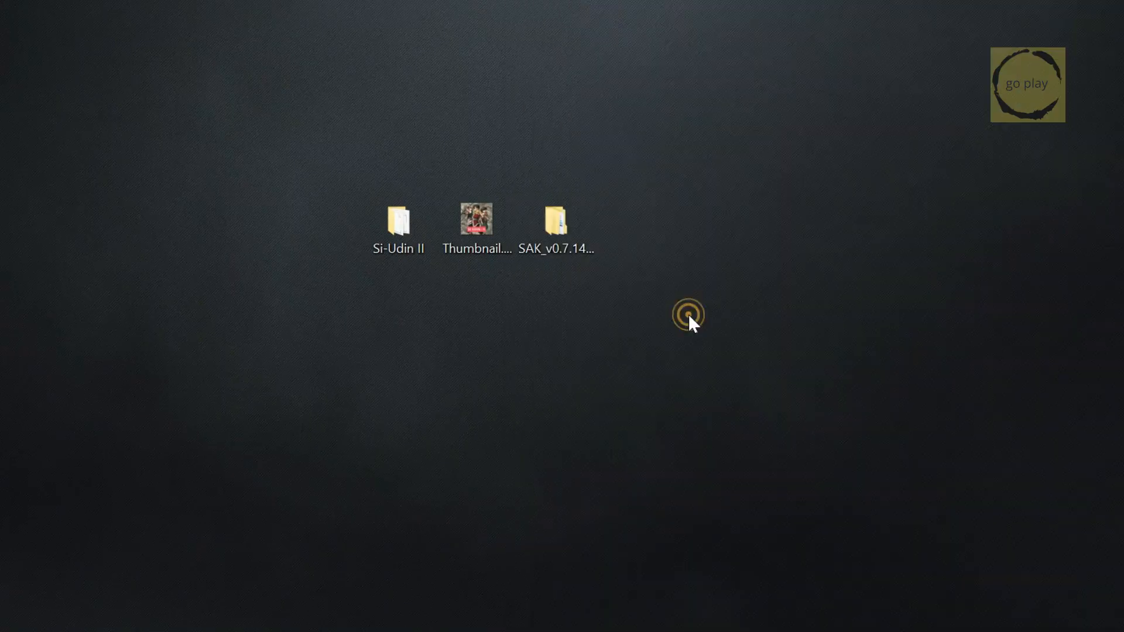
- Launch SAK.exe from SAK_v0.7.14 > SAK_64bit and start an NRO forwarder under Misc
click(554, 222)
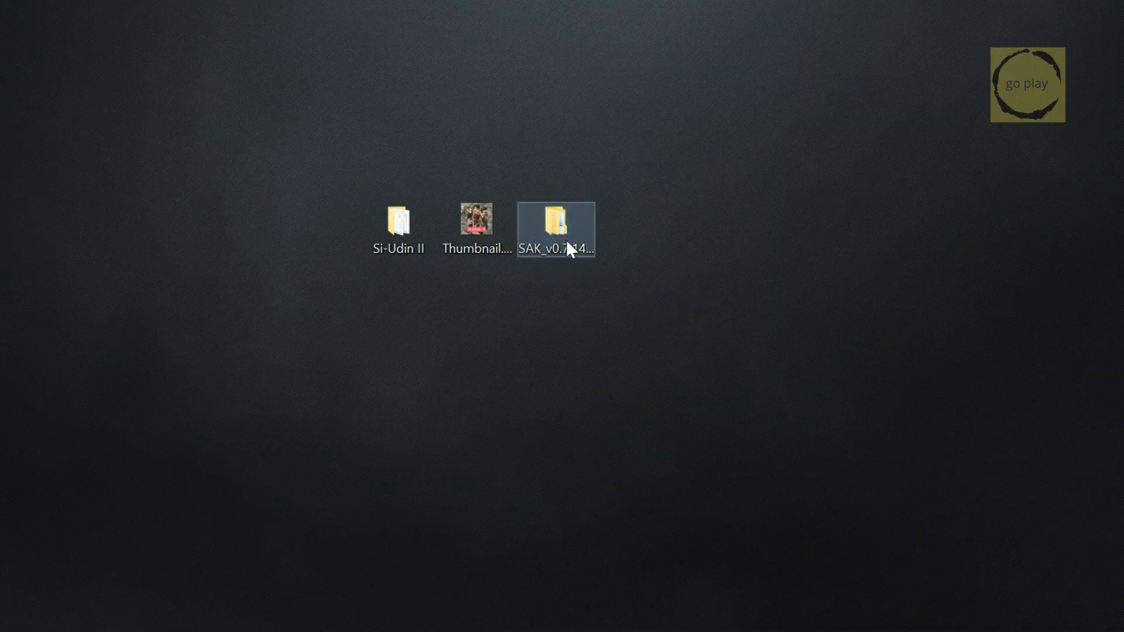
double_click(555, 223)
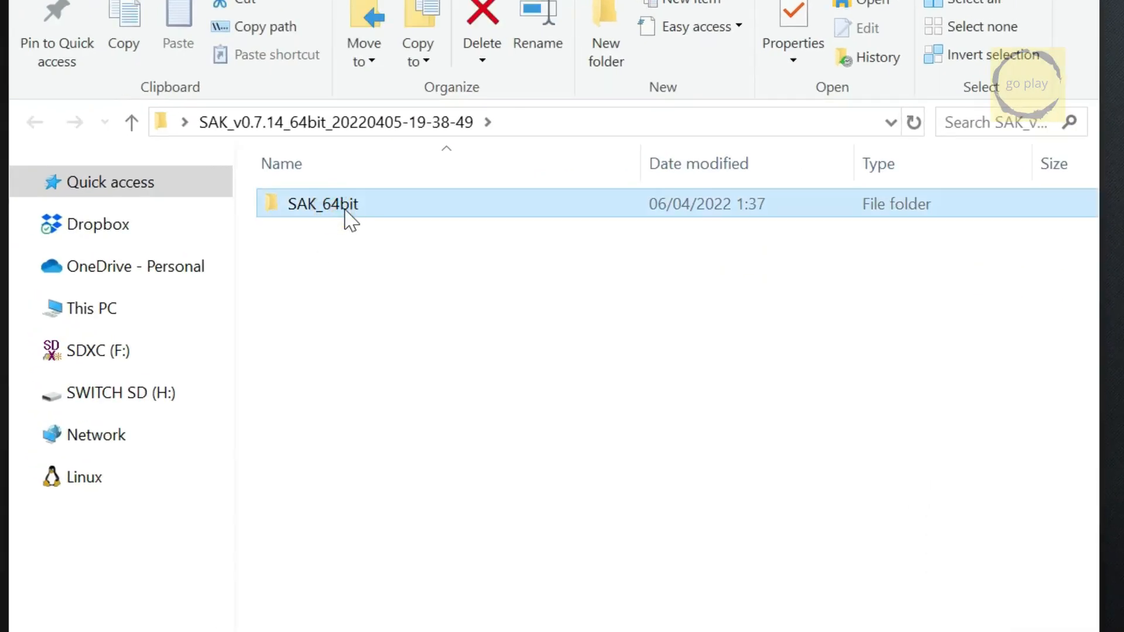
double_click(322, 204)
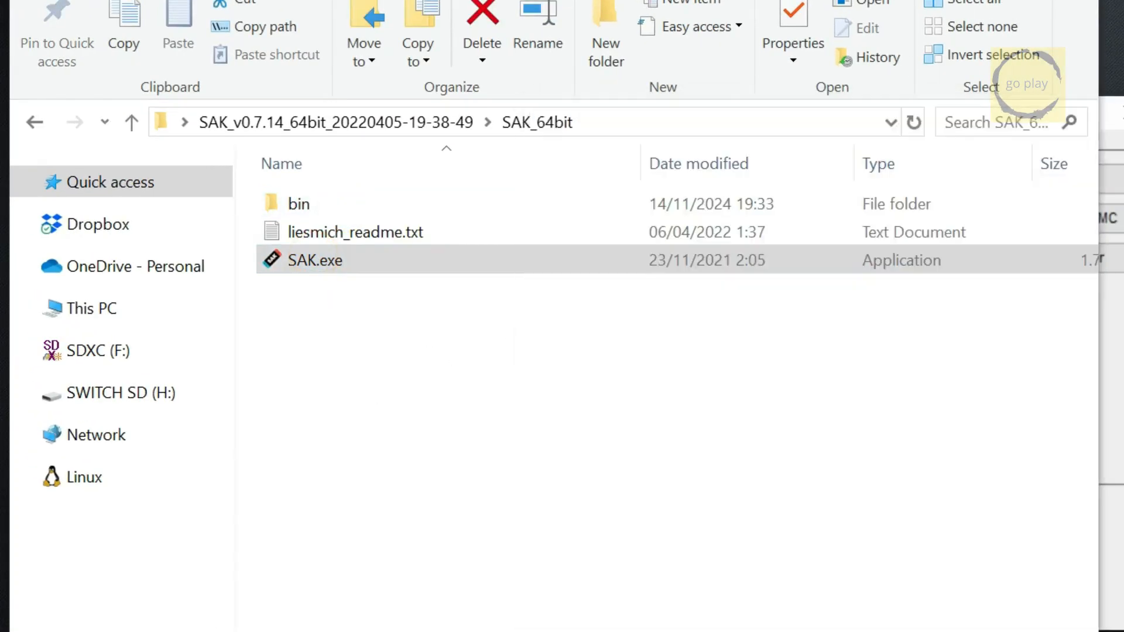
double_click(314, 260)
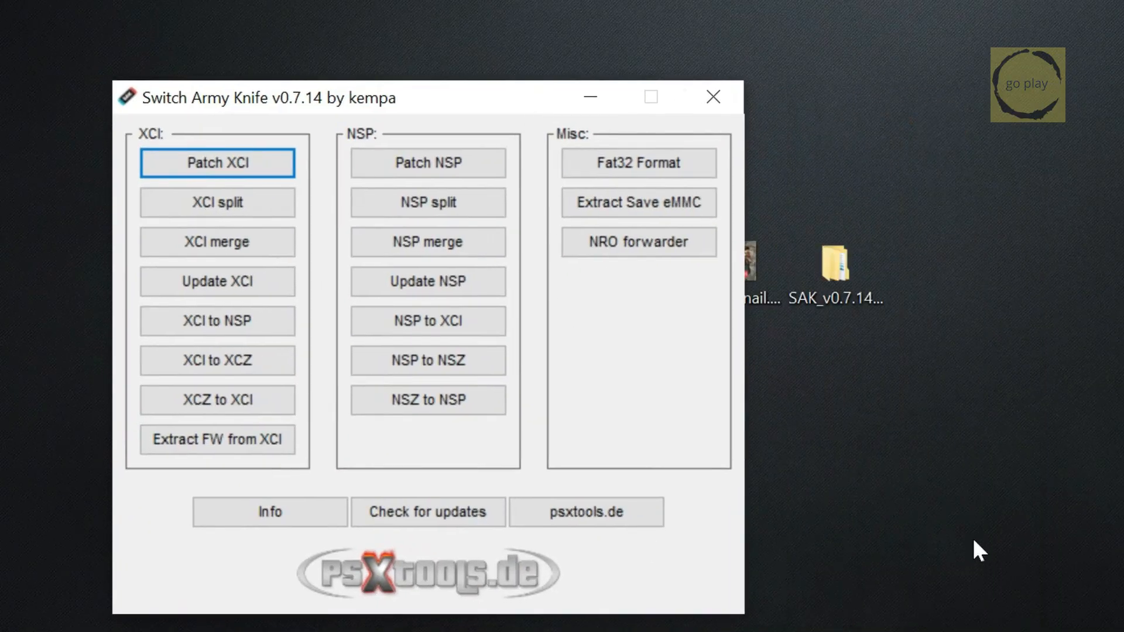
mouse_move(636, 241)
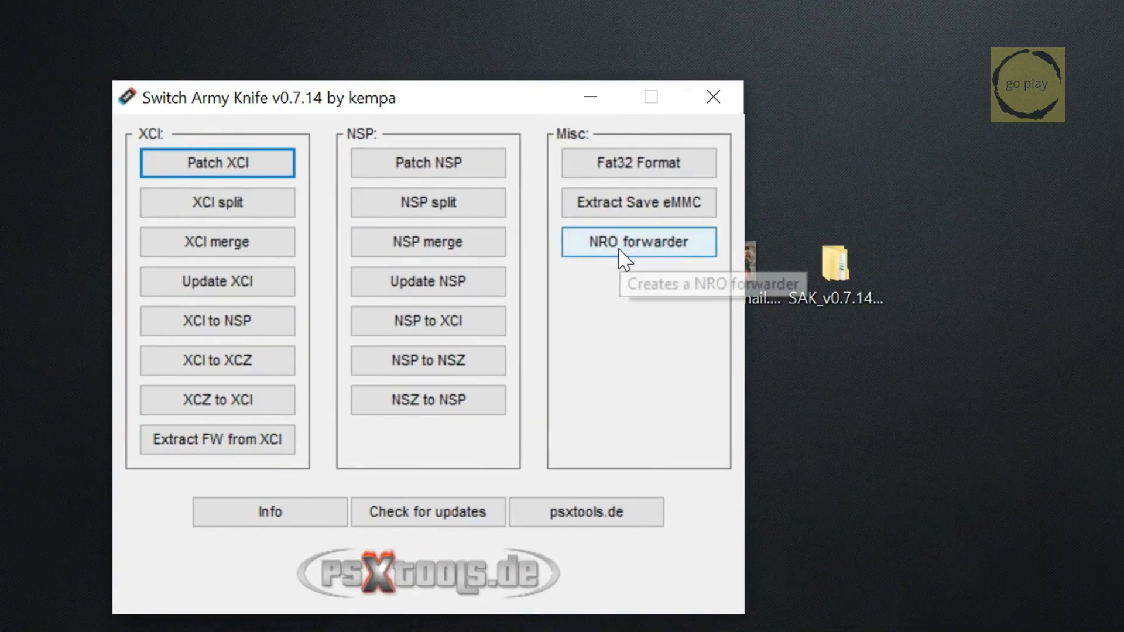
click(637, 242)
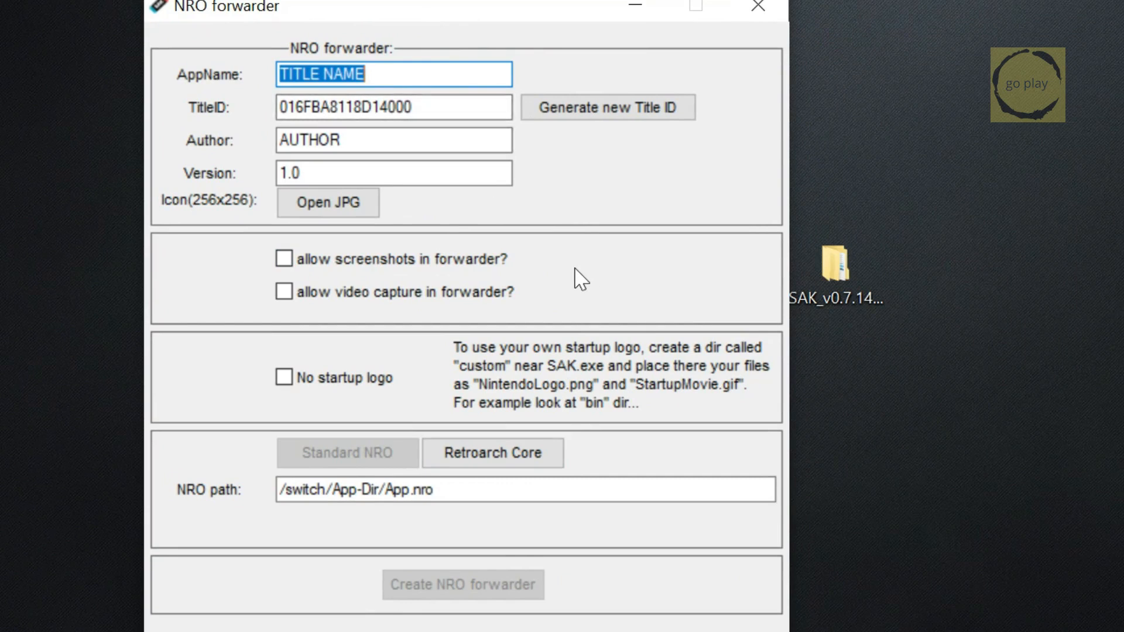
- Set AppName Si-Udin II, generate a new Title ID, and choose Thumbnail.jpg as the icon
text(Si-Udin II)
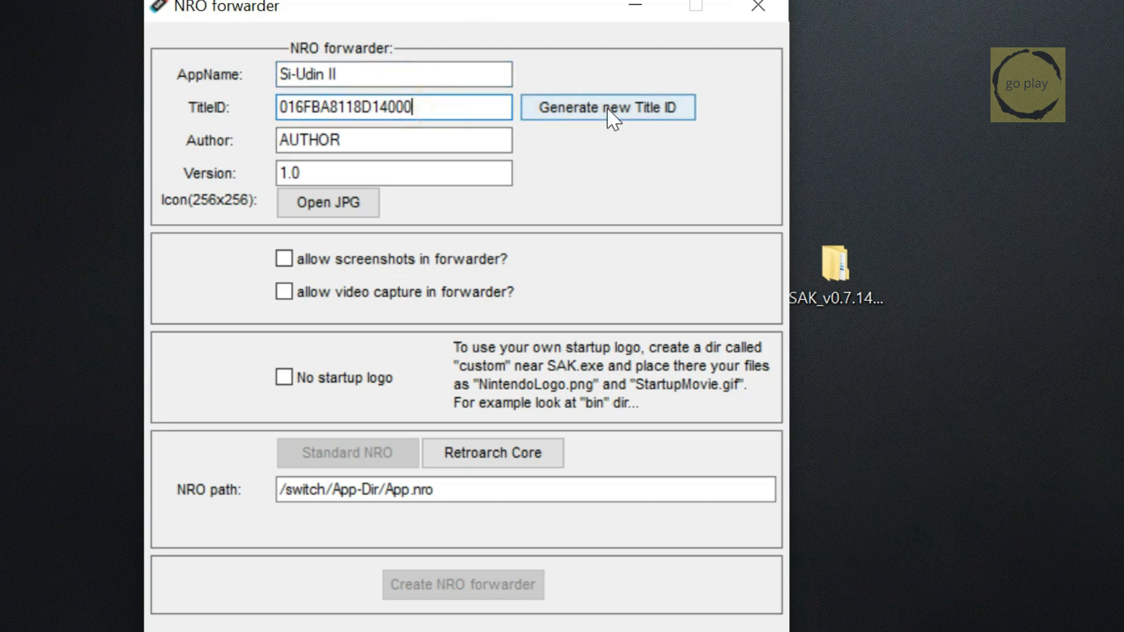
click(607, 107)
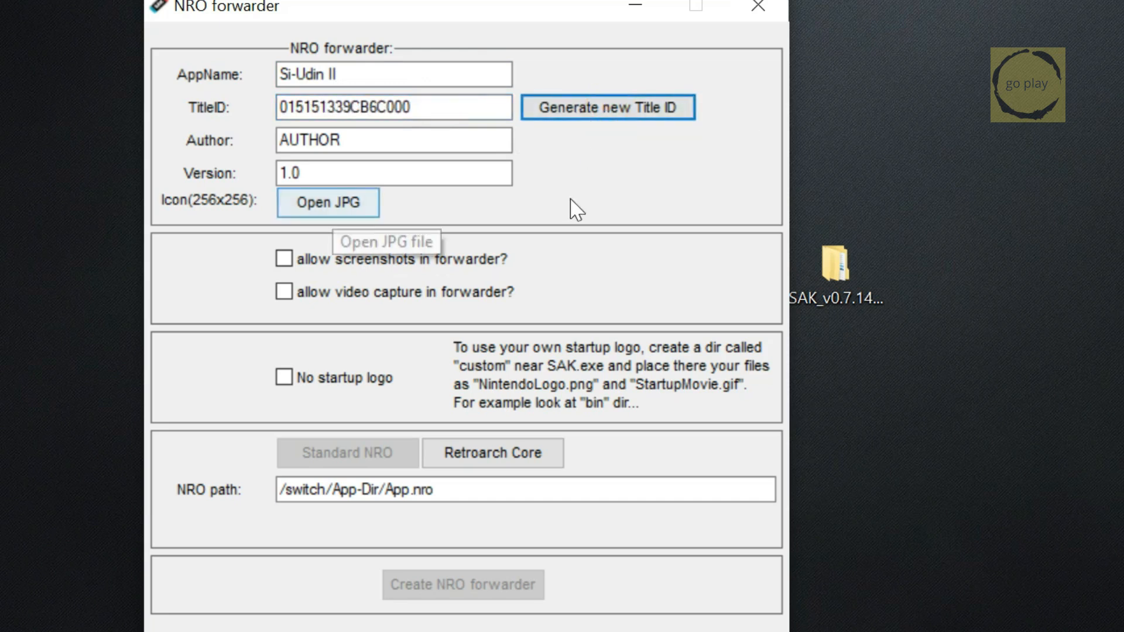
click(393, 174)
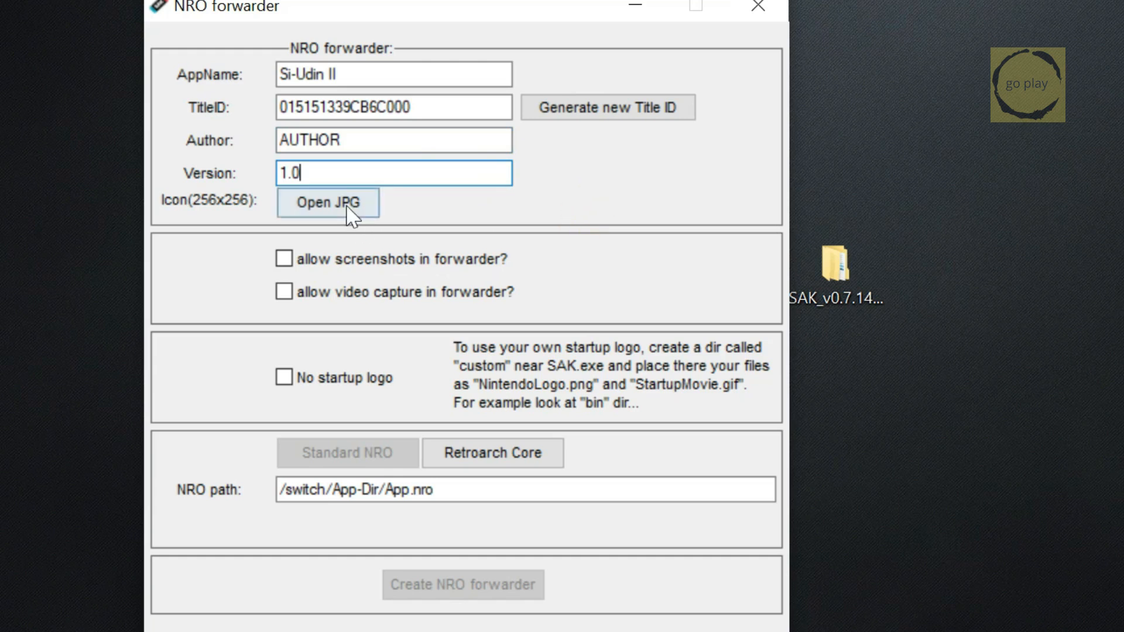
click(328, 203)
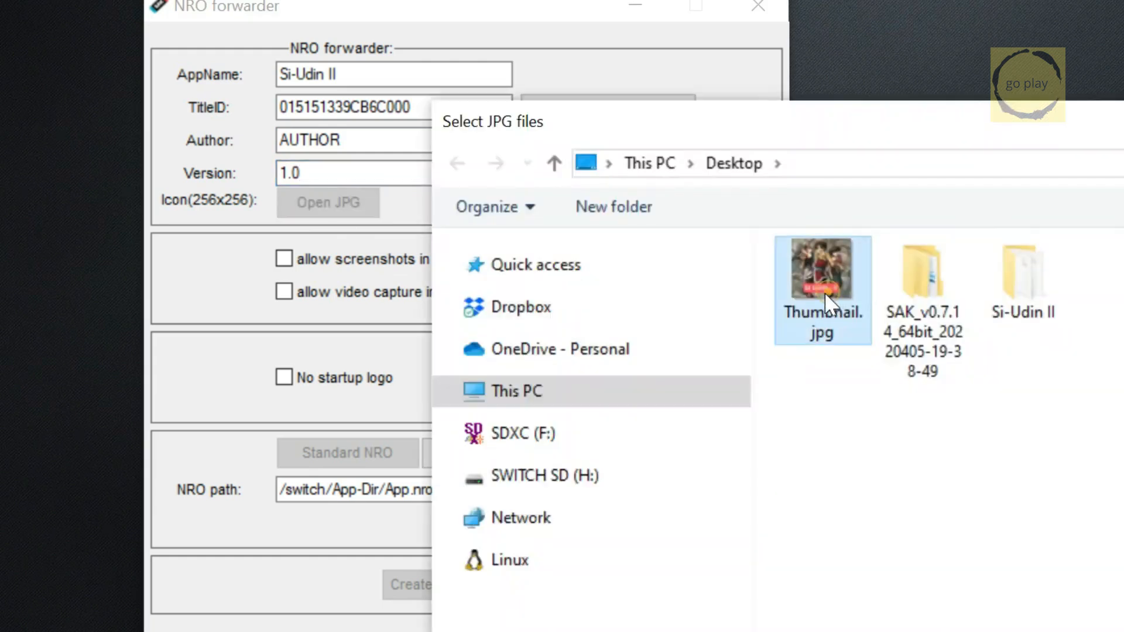
mouse_move(831, 301)
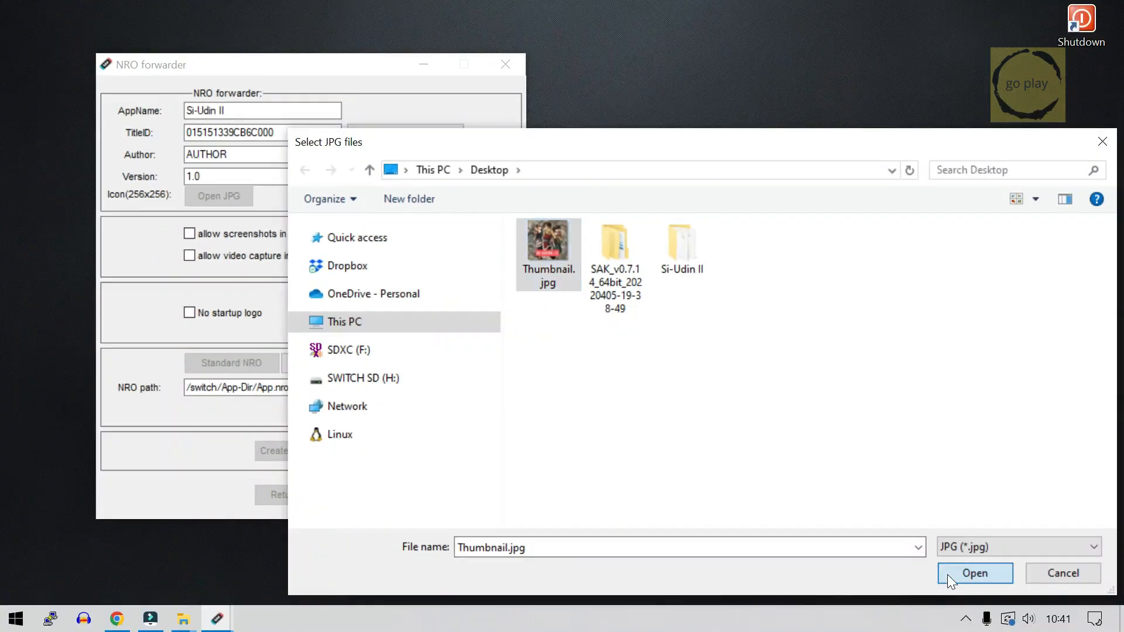
click(973, 572)
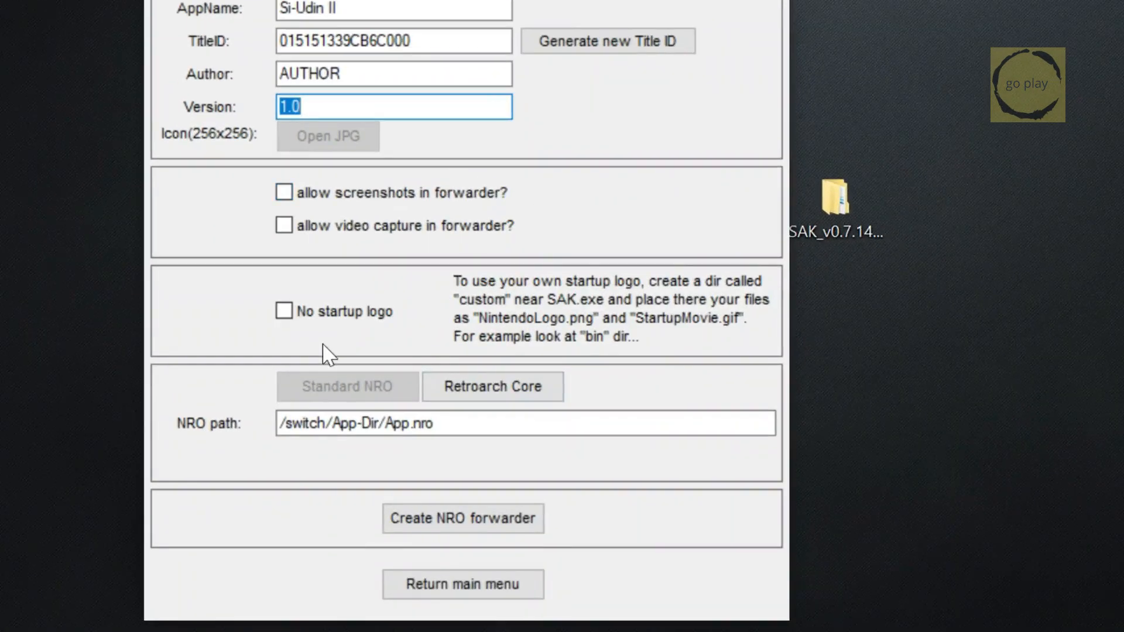
mouse_move(300, 473)
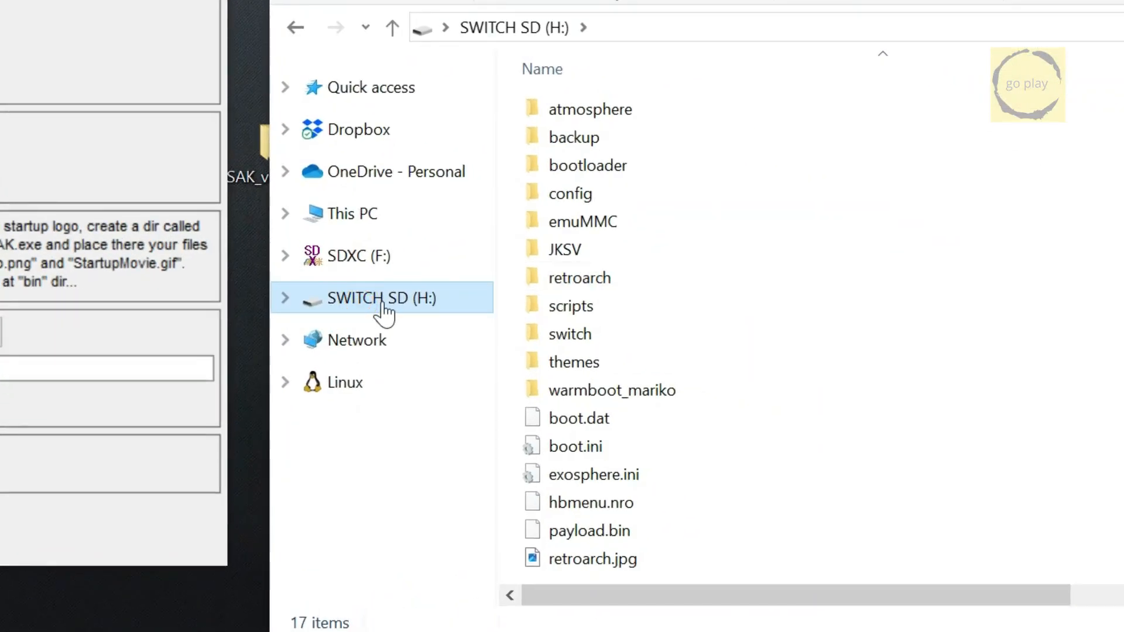
- Browse to H:\switch and enter /switch/ at the start of the NRO path
click(569, 334)
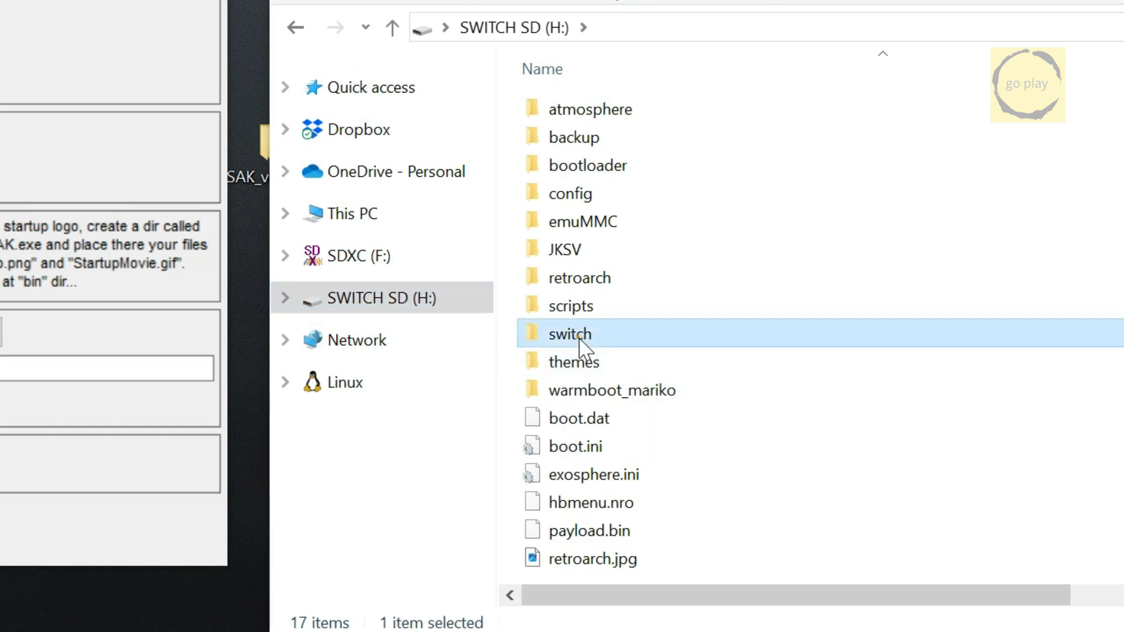
double_click(569, 333)
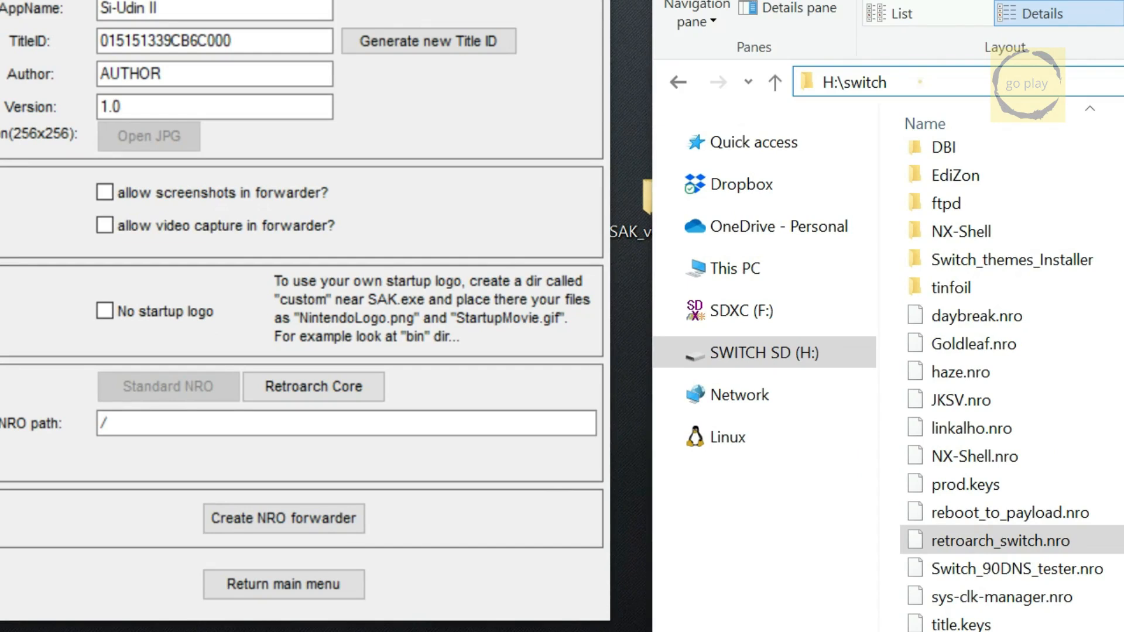
click(920, 82)
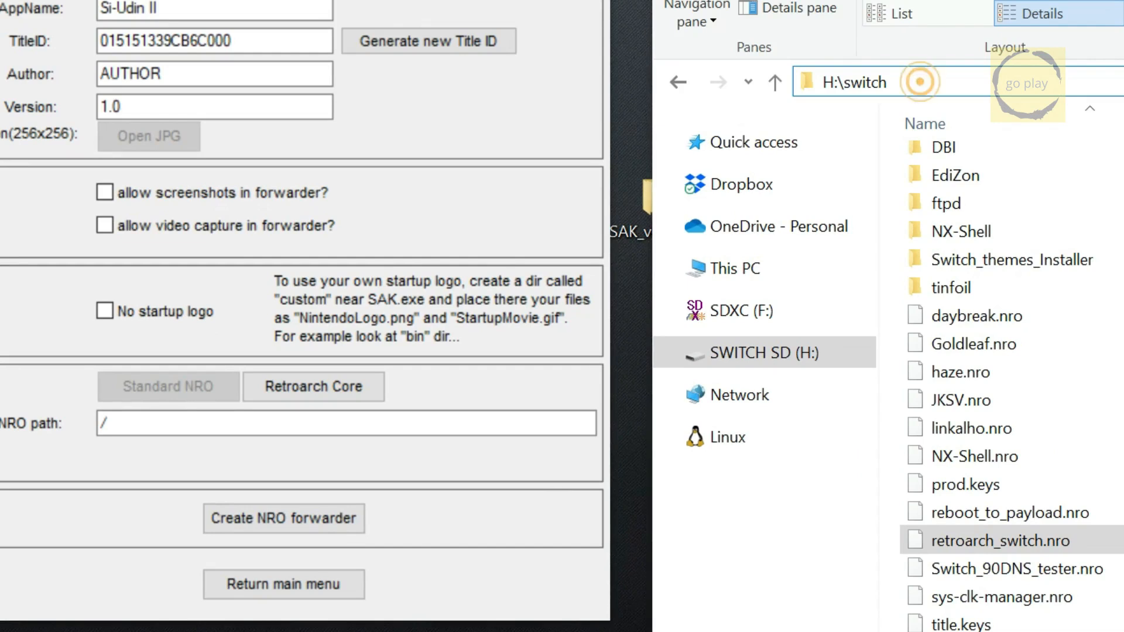
click(868, 82)
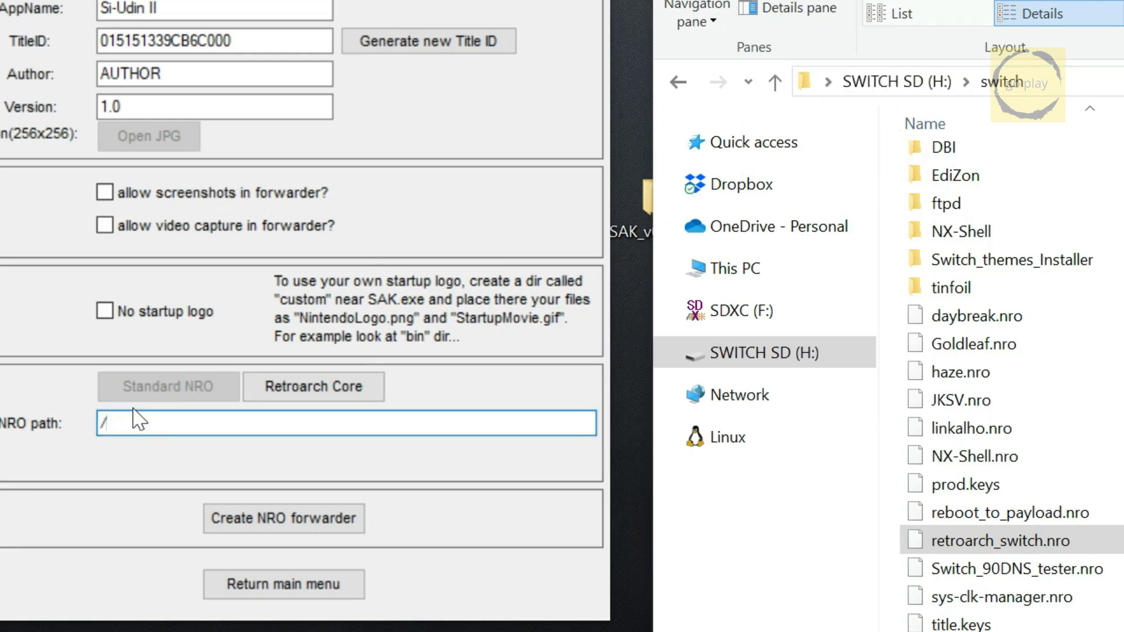
text(switch/)
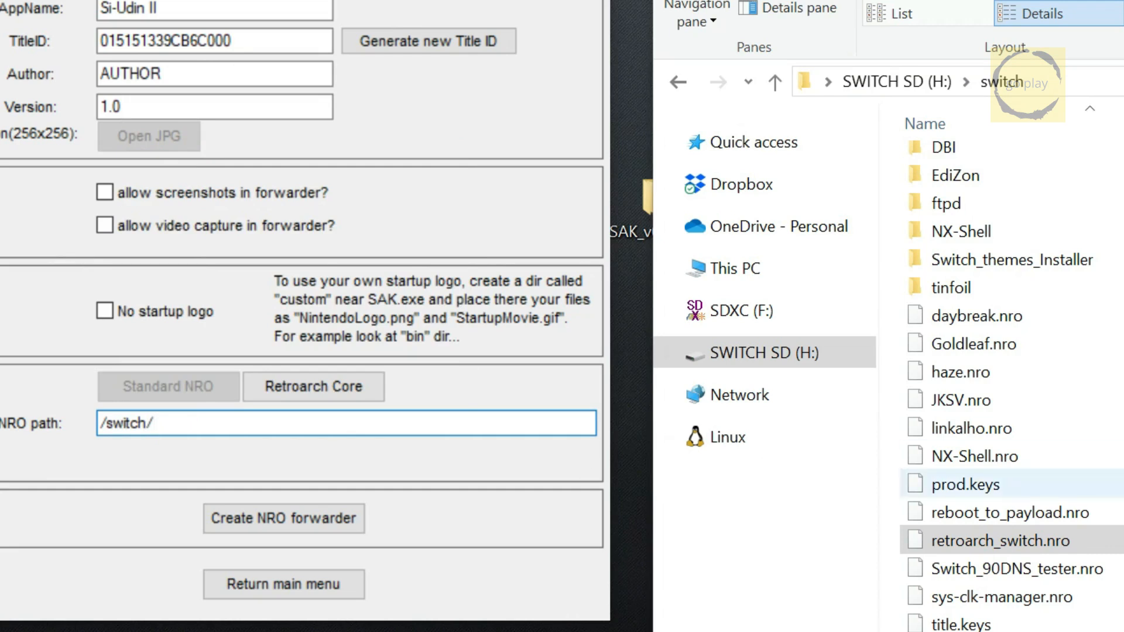
- Copy the retroarch_switch.nro file name to complete the NRO path
click(1010, 541)
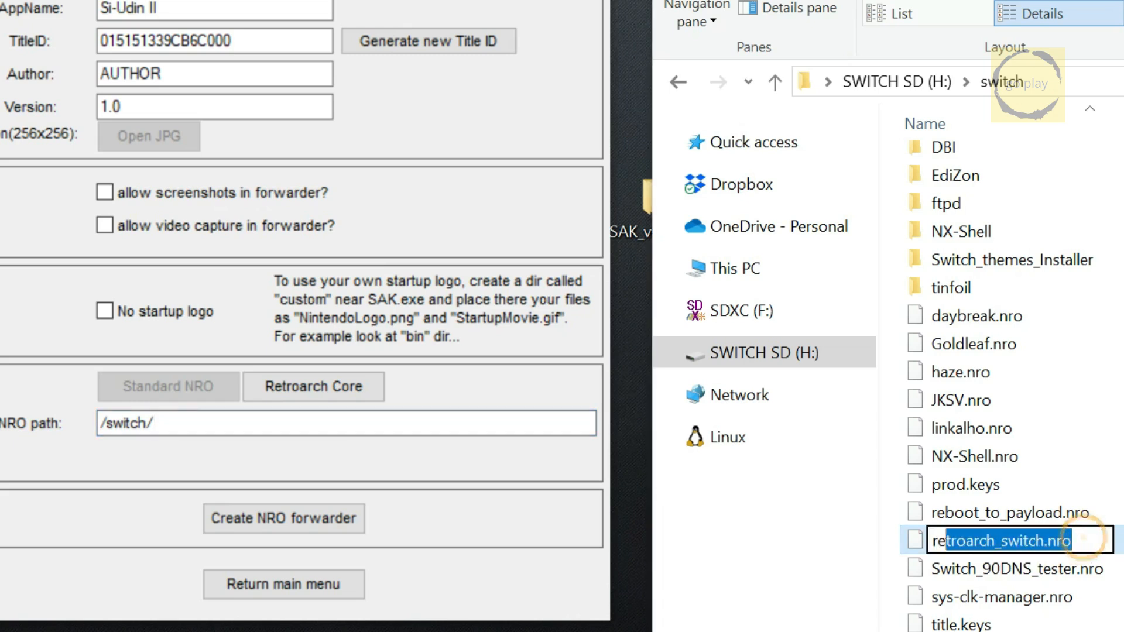
right_click(1010, 540)
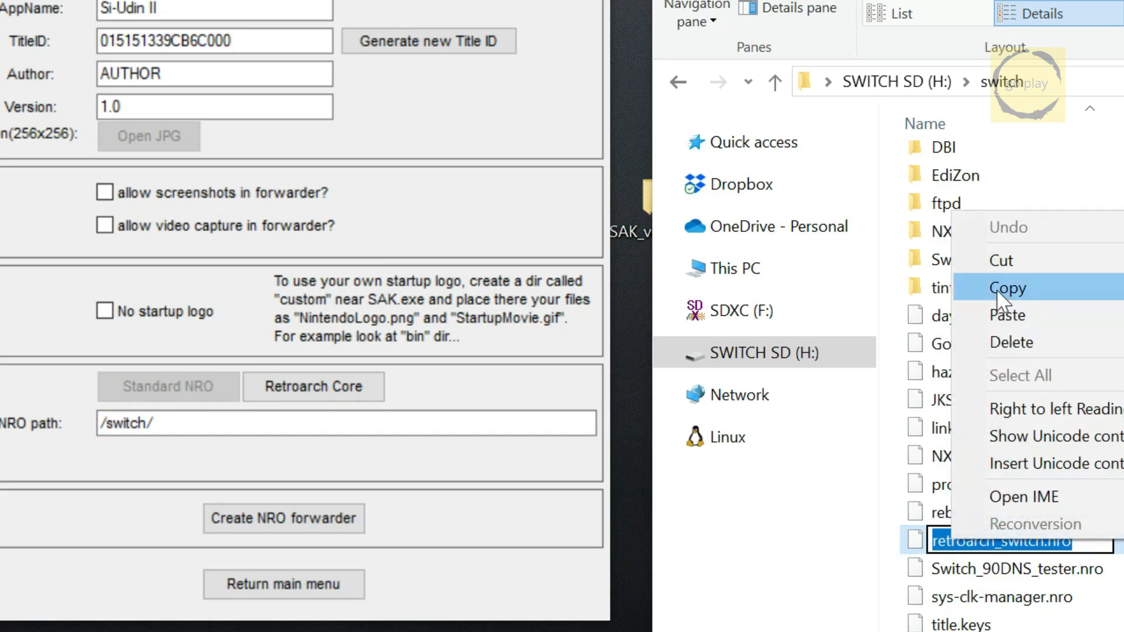
click(1007, 288)
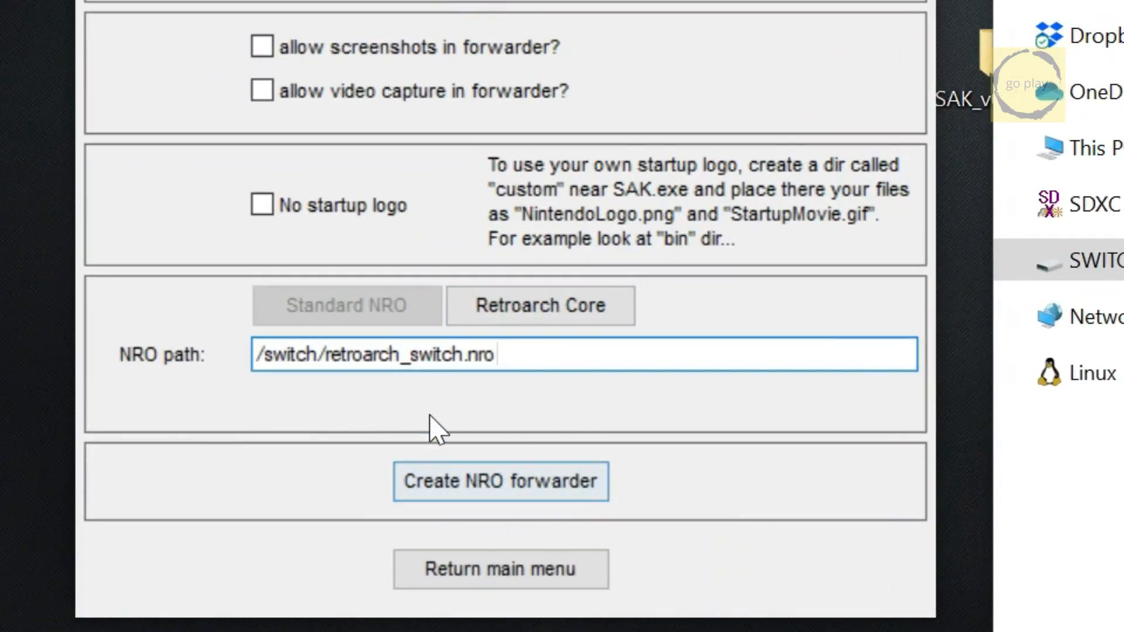
- Enable Retroarch Core mode with core path /retroarch/cores/pcsx_rearmed_libretro_libnx.nro
click(540, 306)
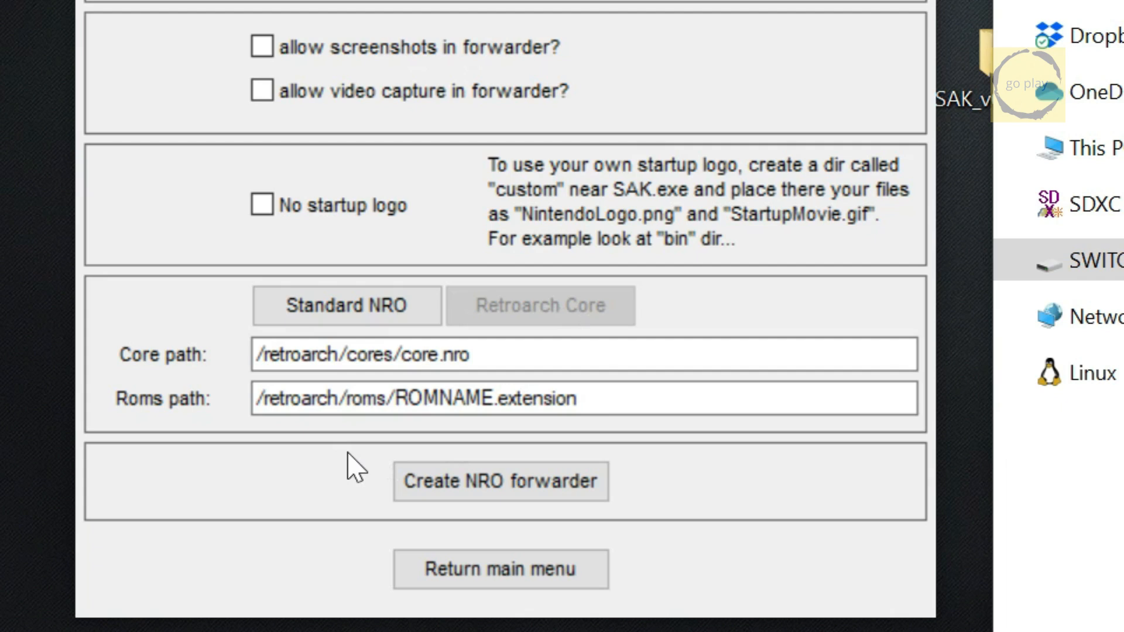
mouse_move(348, 465)
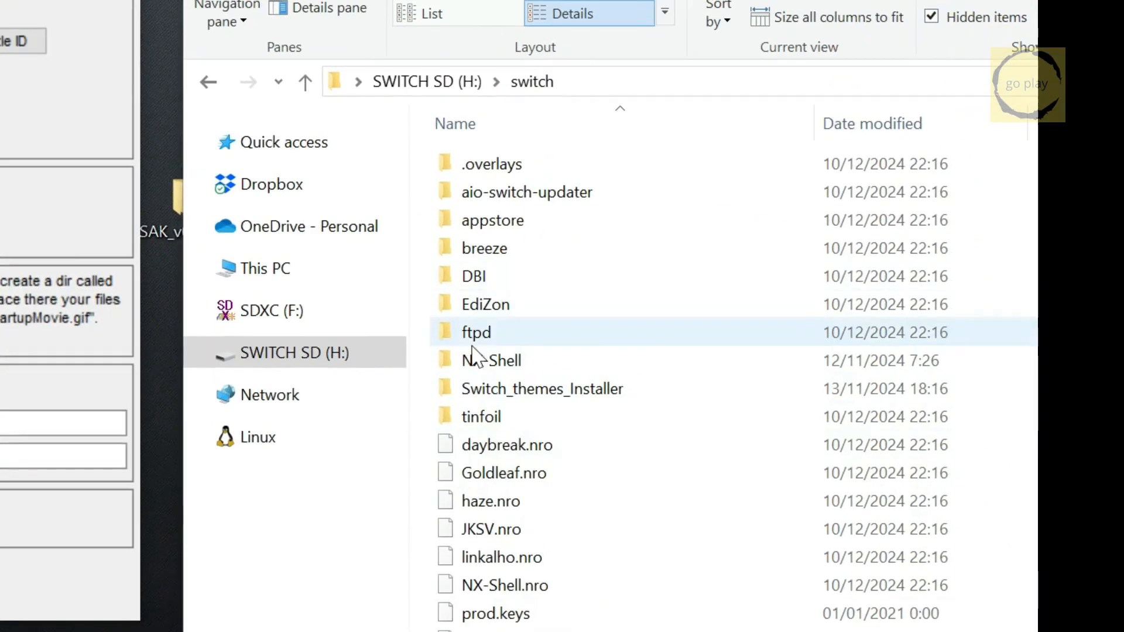
click(304, 81)
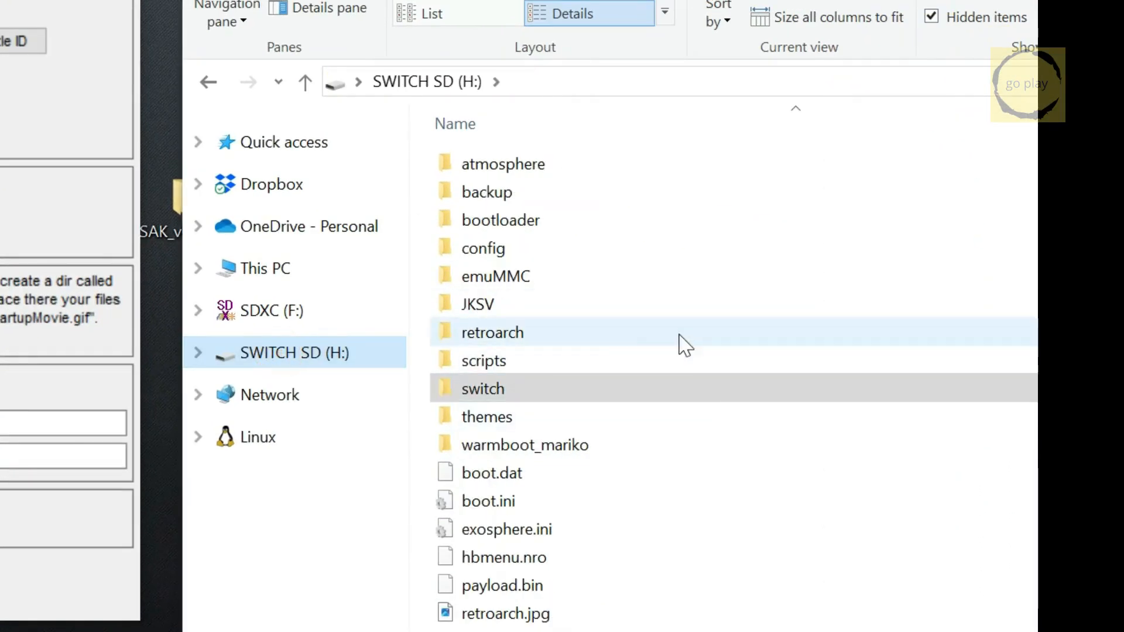
double_click(493, 332)
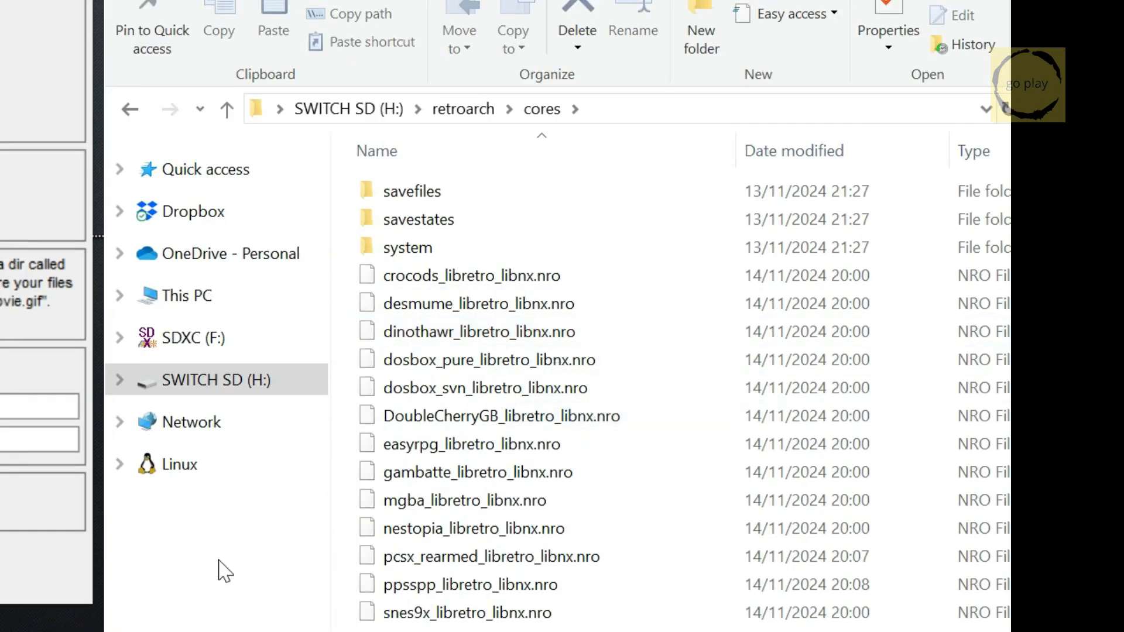
click(490, 556)
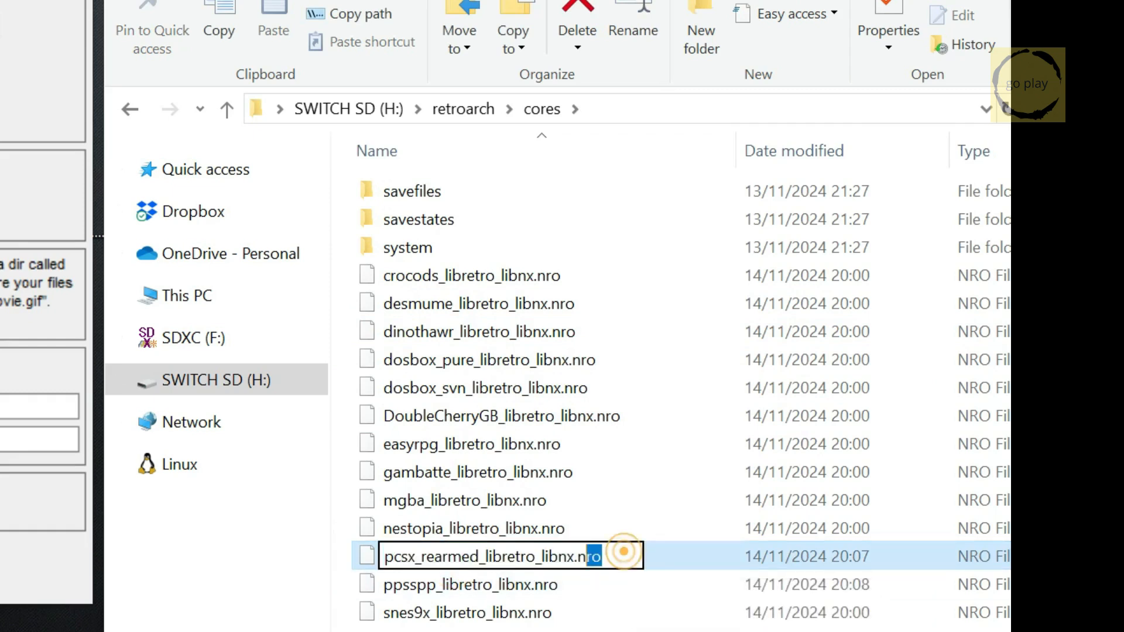
right_click(587, 556)
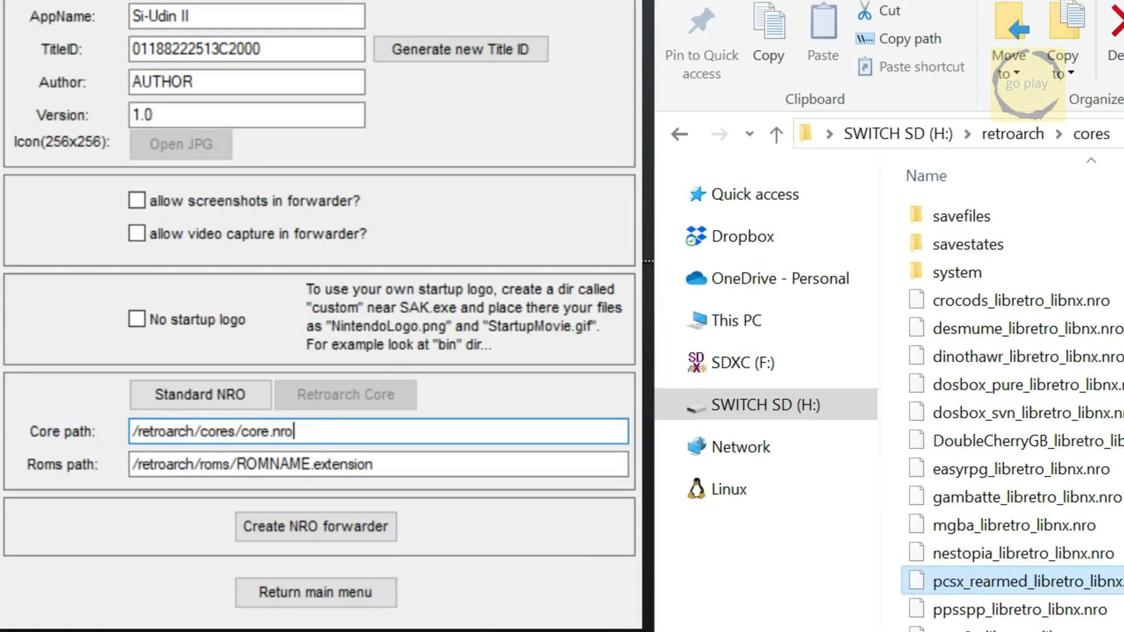
key(Backspace)
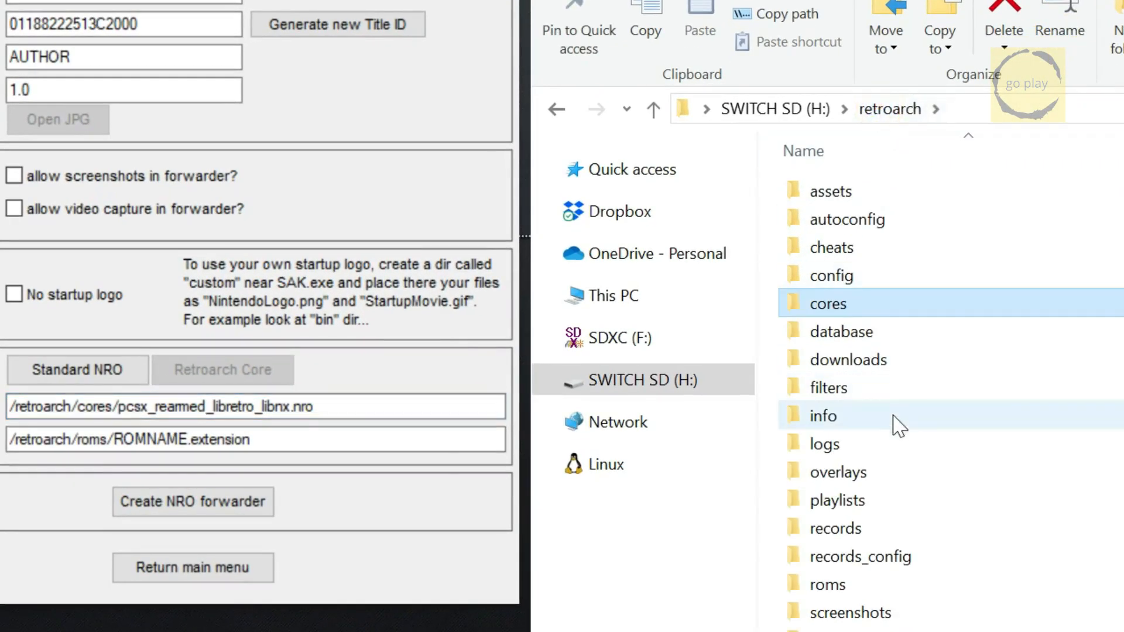
- Set Roms path to /retroarch/roms/Si-Udin II/Si-Udin II.cue from the game folder
click(828, 584)
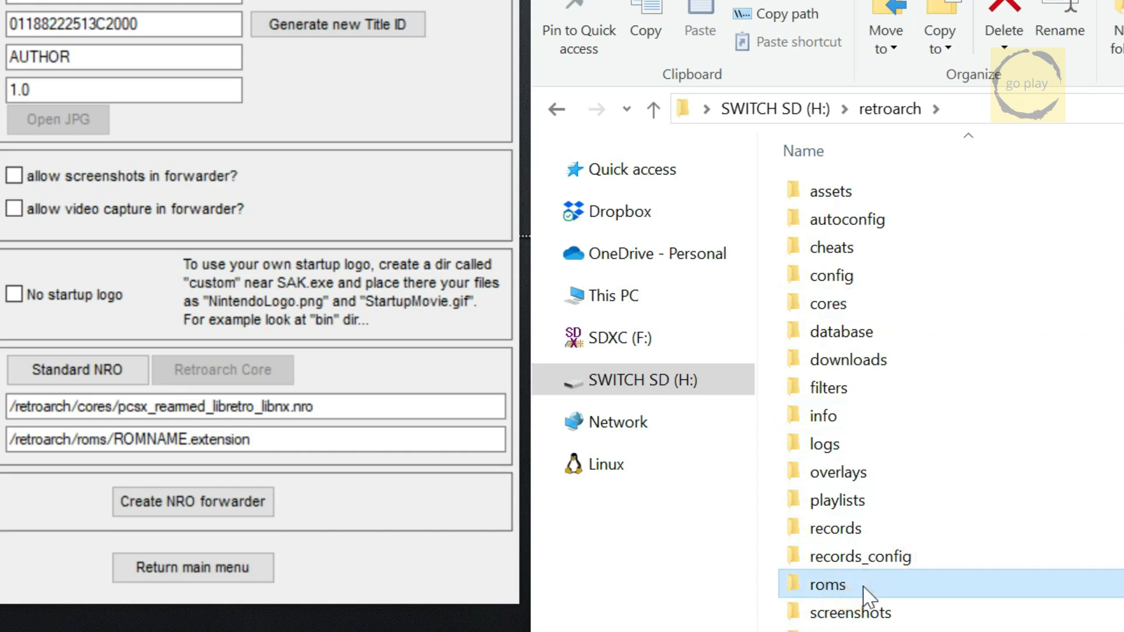
double_click(828, 585)
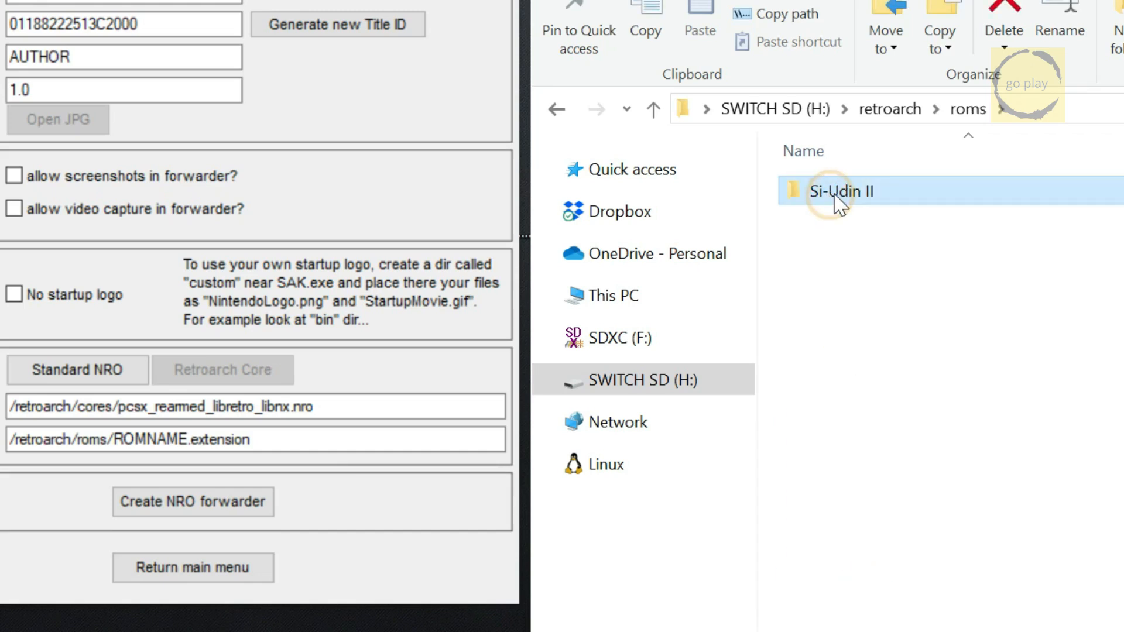
double_click(842, 191)
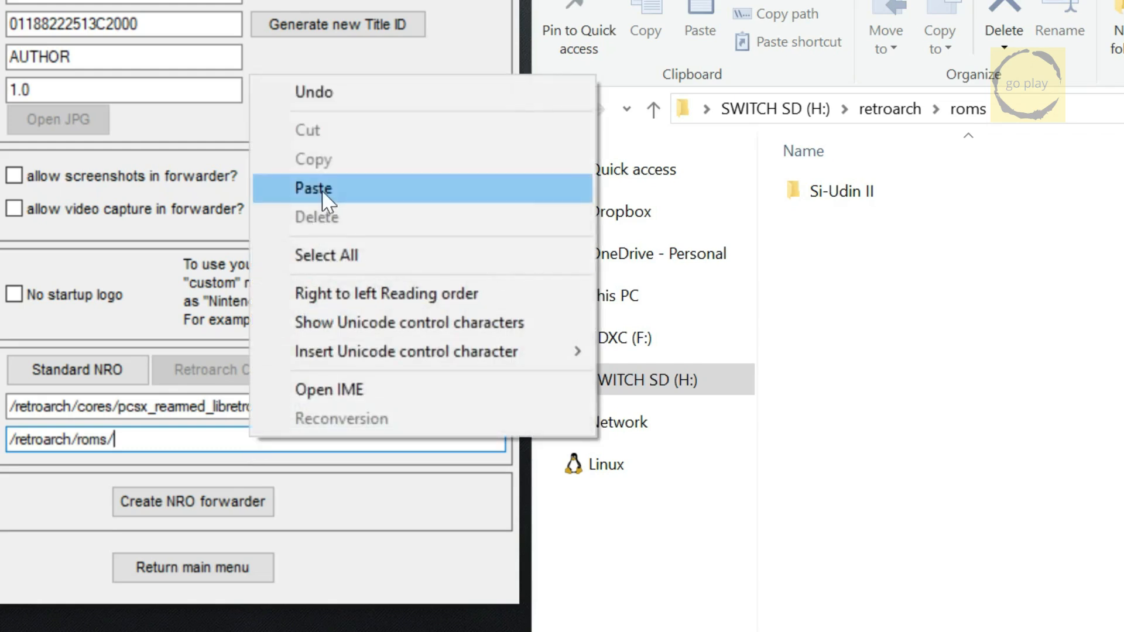
click(314, 188)
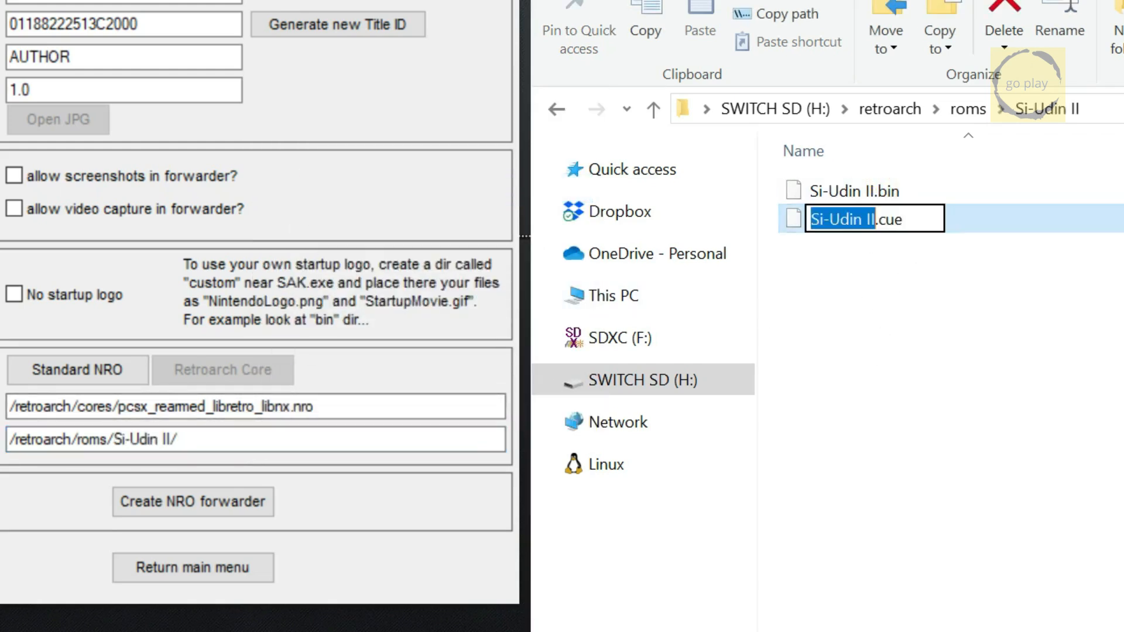
right_click(860, 219)
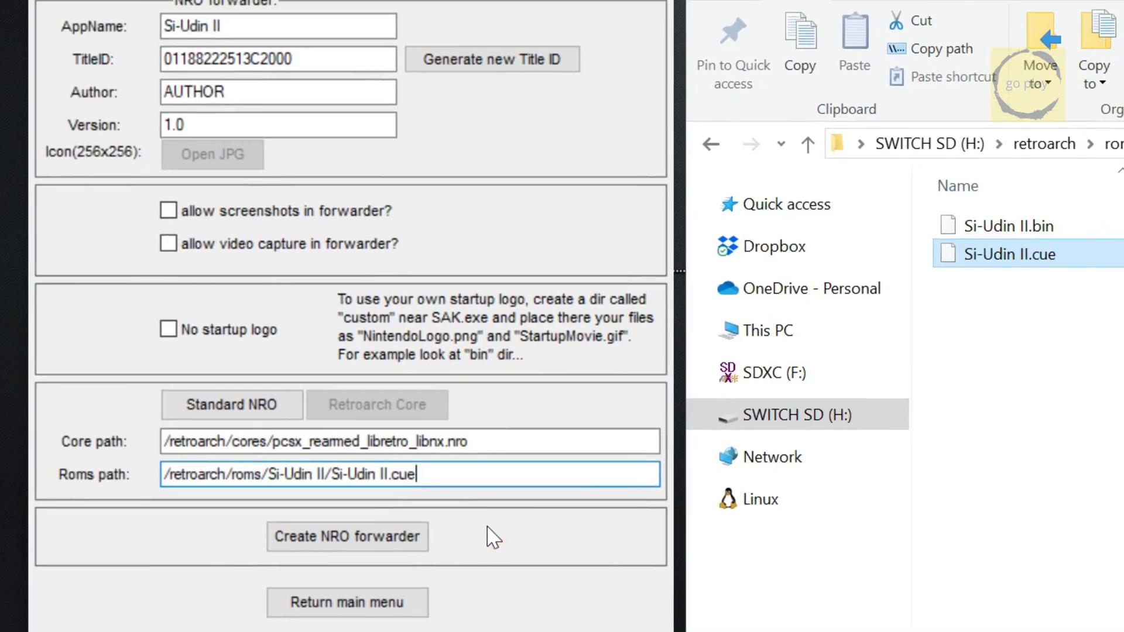
click(347, 536)
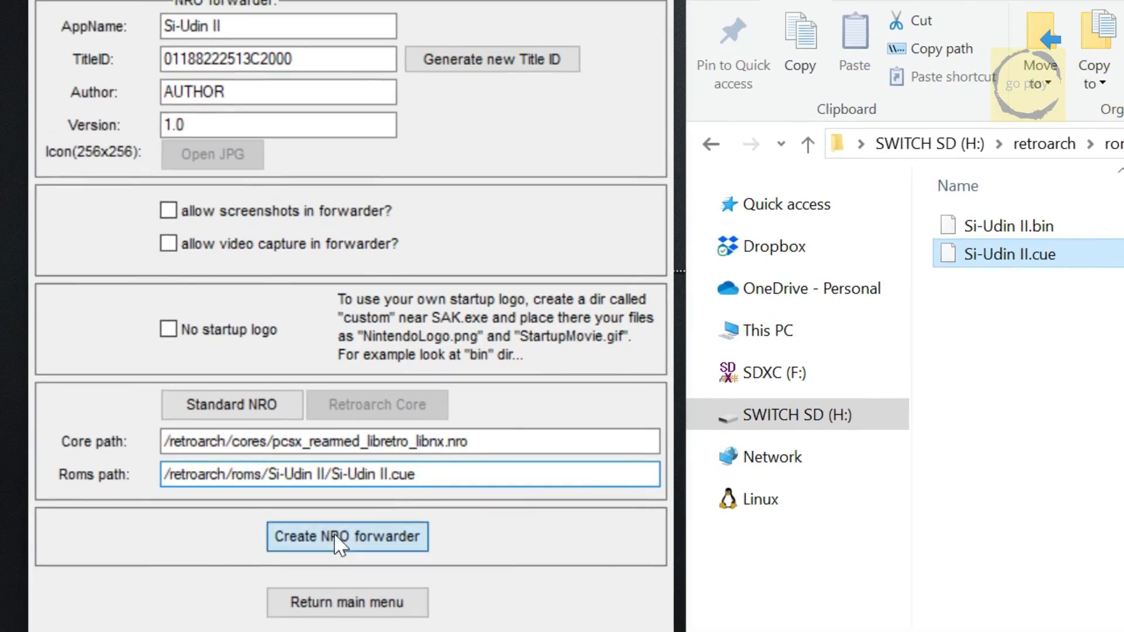
- Create the Si-Udin II NRO forwarder NSP, dismiss the confirmation and close Switch Army Knife
click(347, 536)
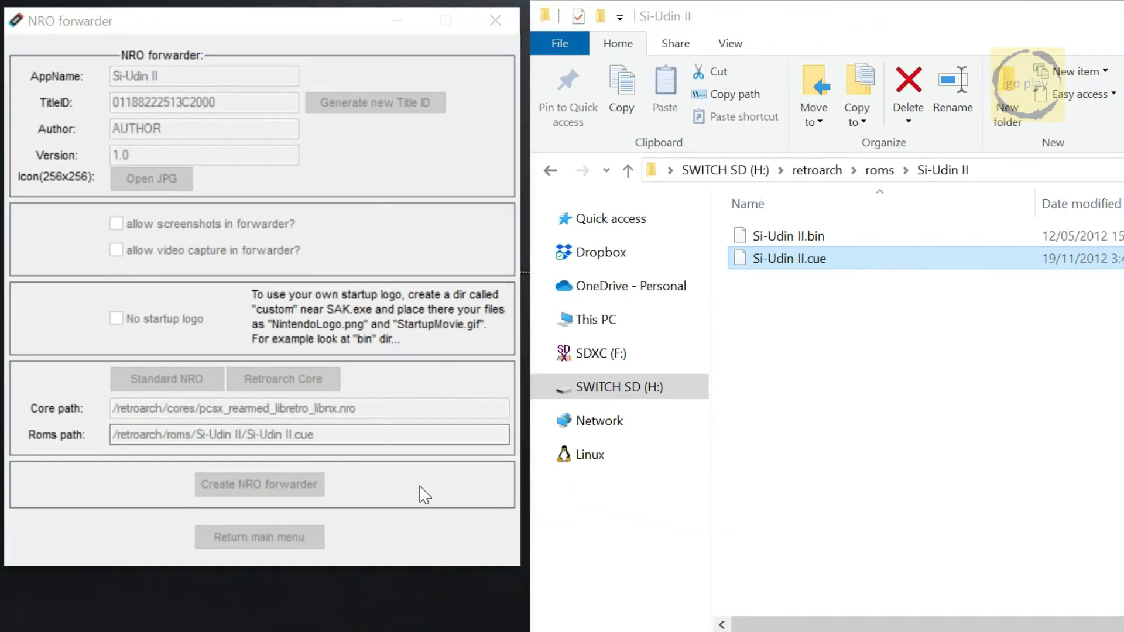
click(259, 484)
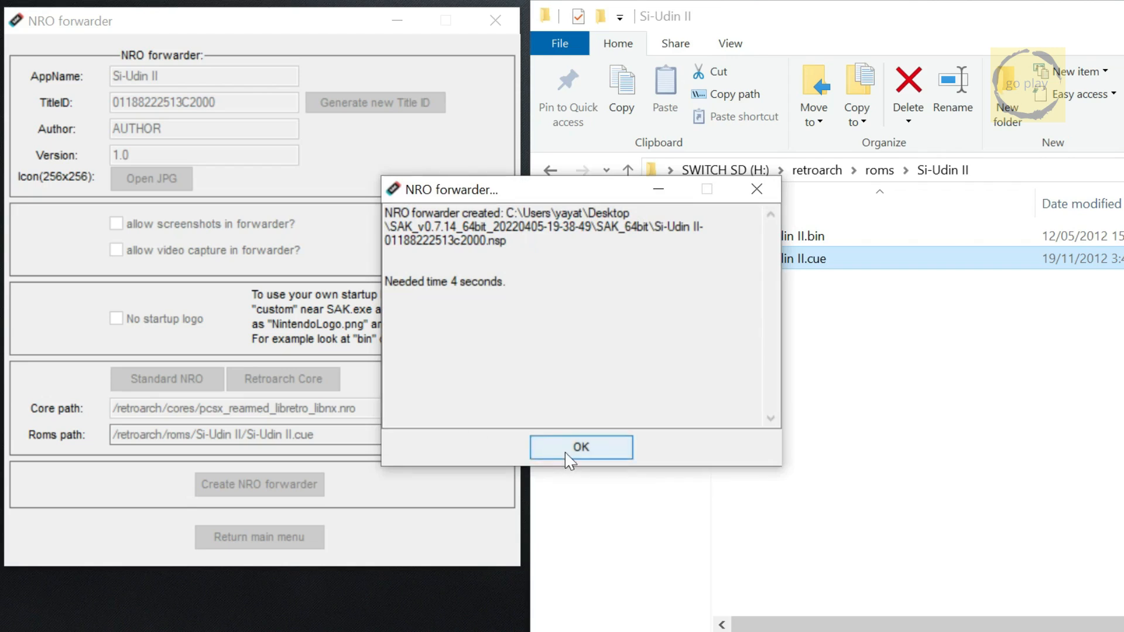
click(581, 446)
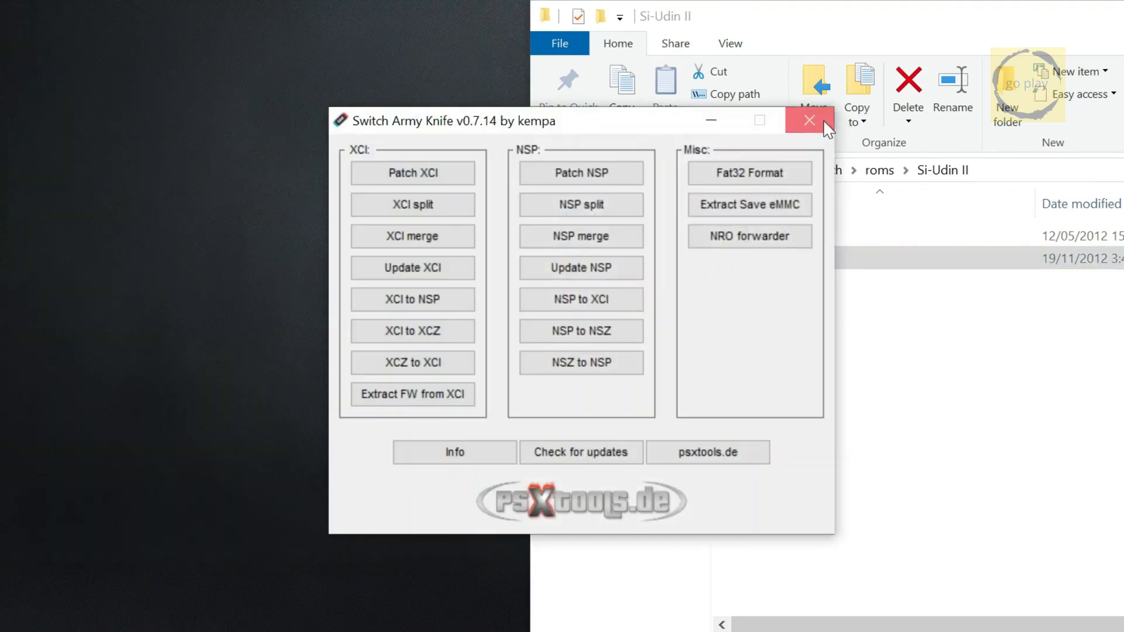
click(809, 120)
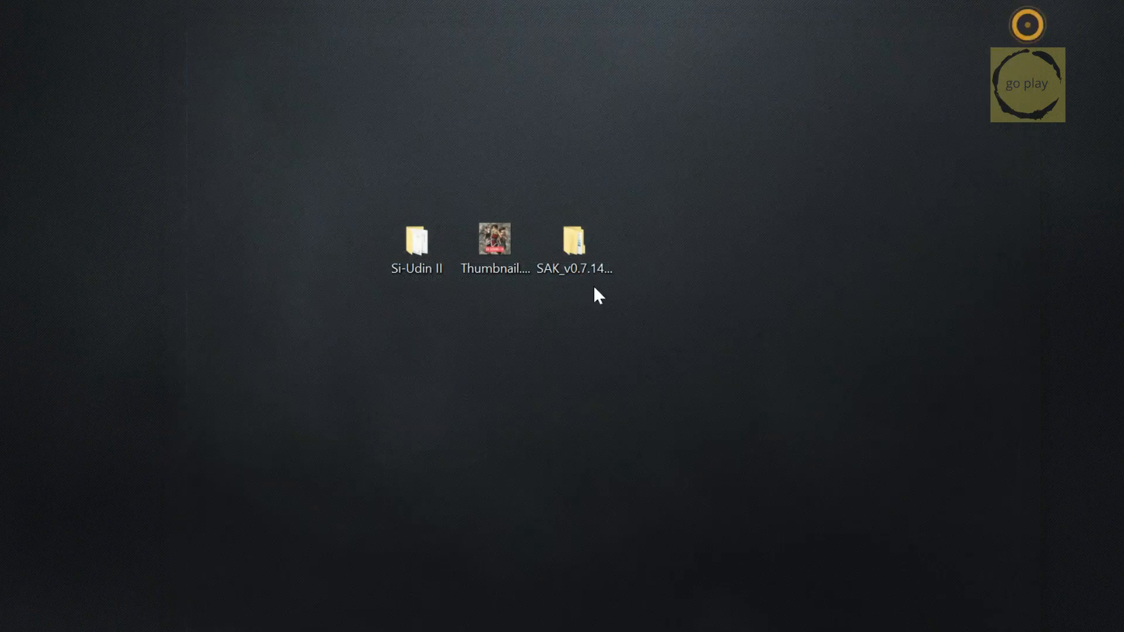
double_click(575, 239)
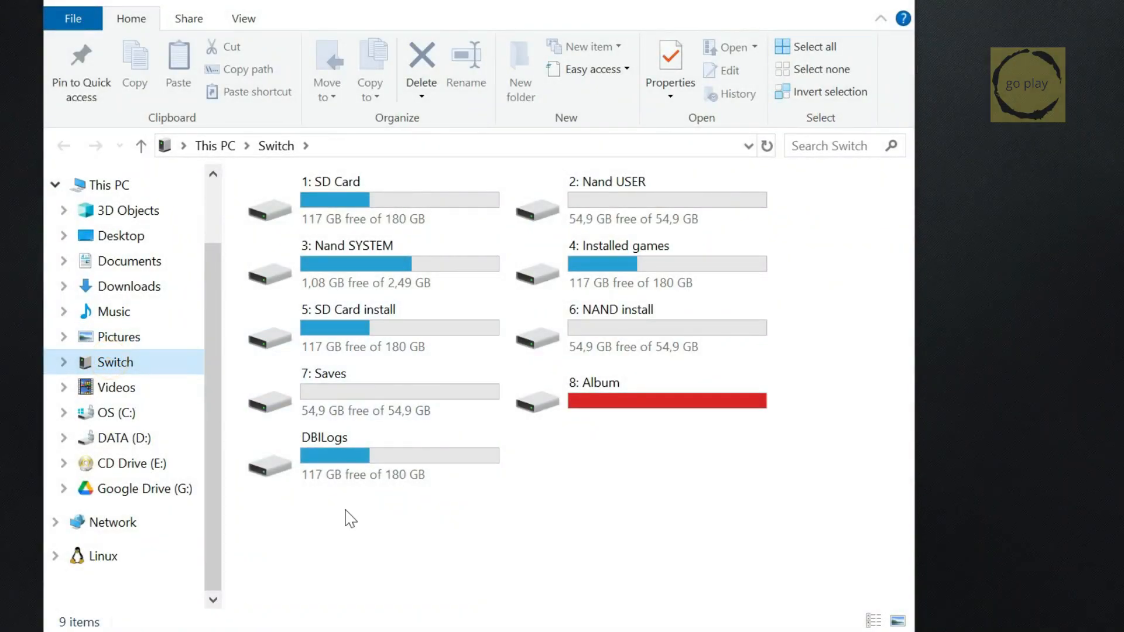
- Copy the Si-Udin II .nsp into DBI's 5: SD Card install and launch it on the Switch
click(358, 337)
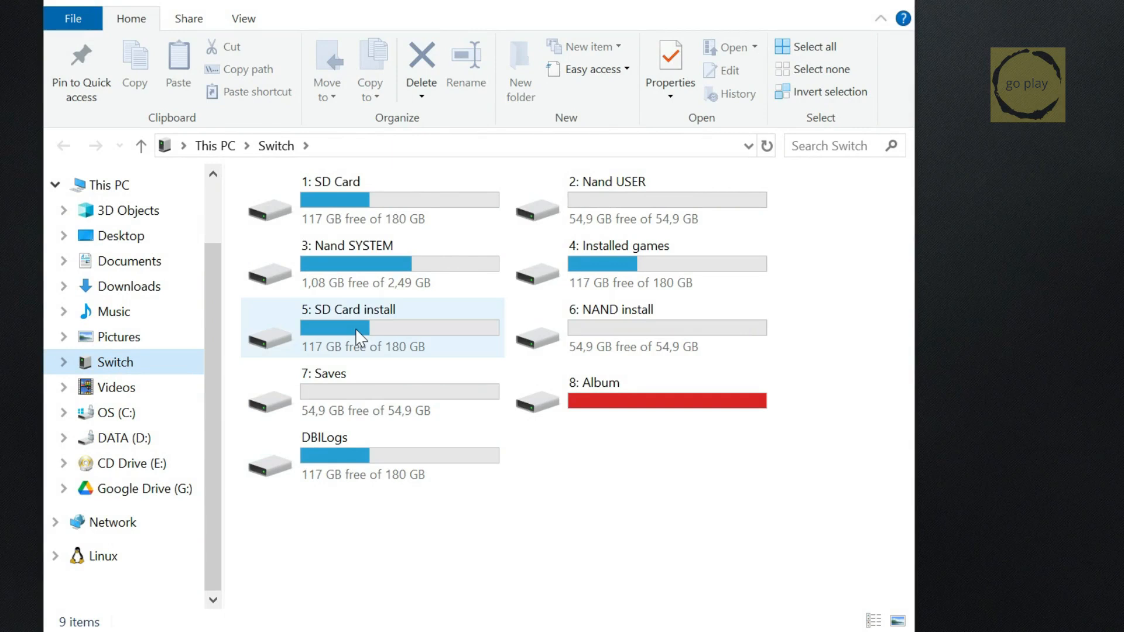
double_click(349, 328)
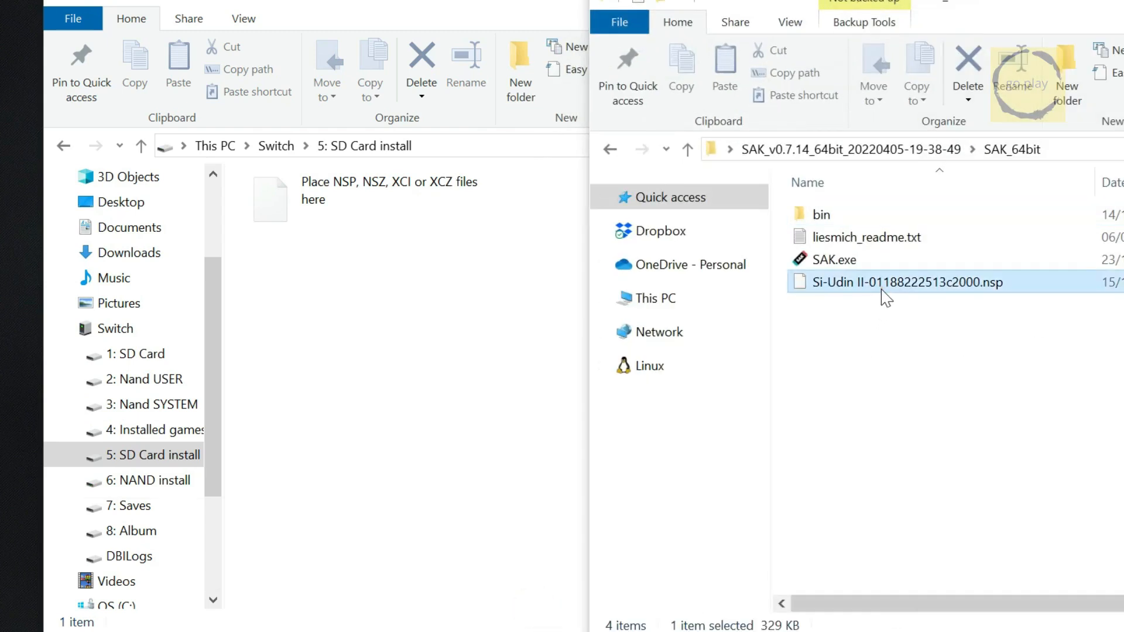
drag(884, 297, 827, 387)
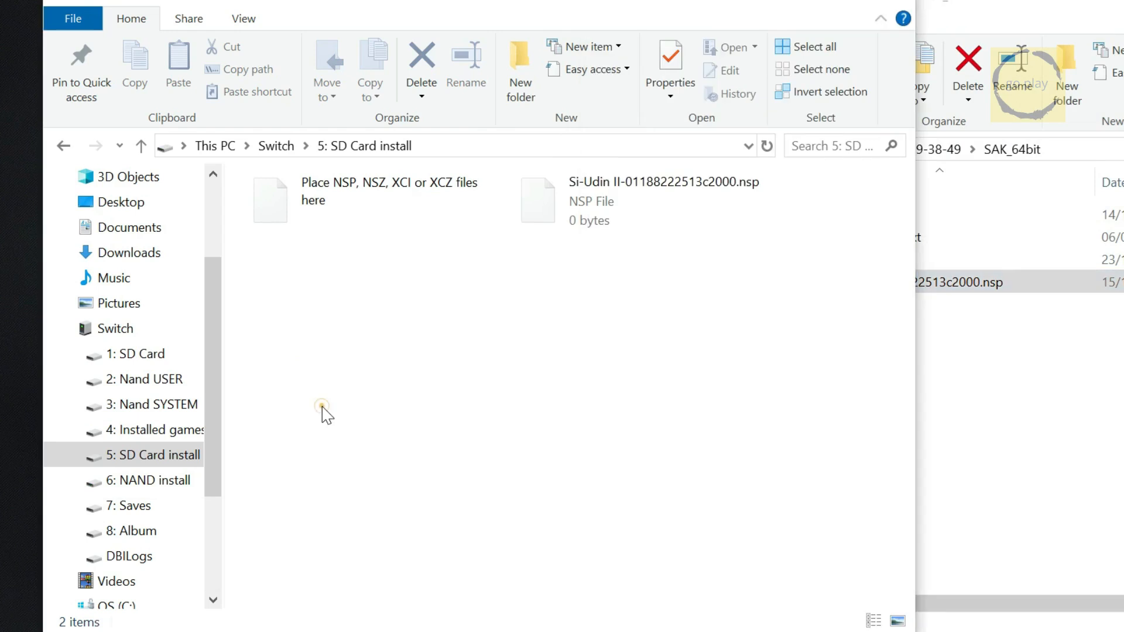
mouse_move(885, 56)
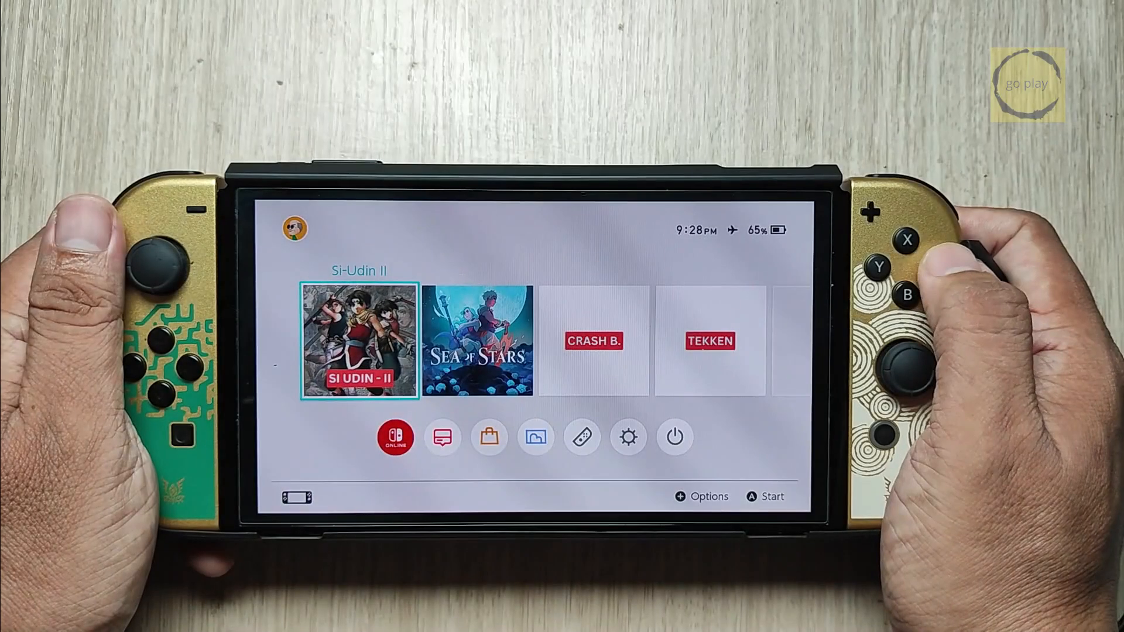
click(360, 341)
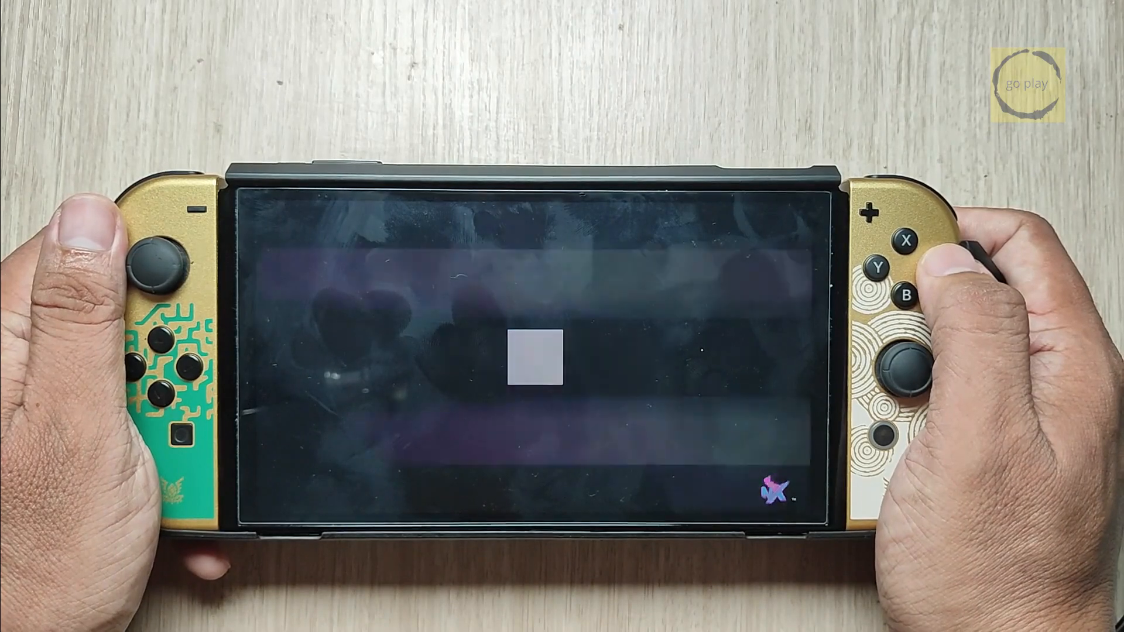